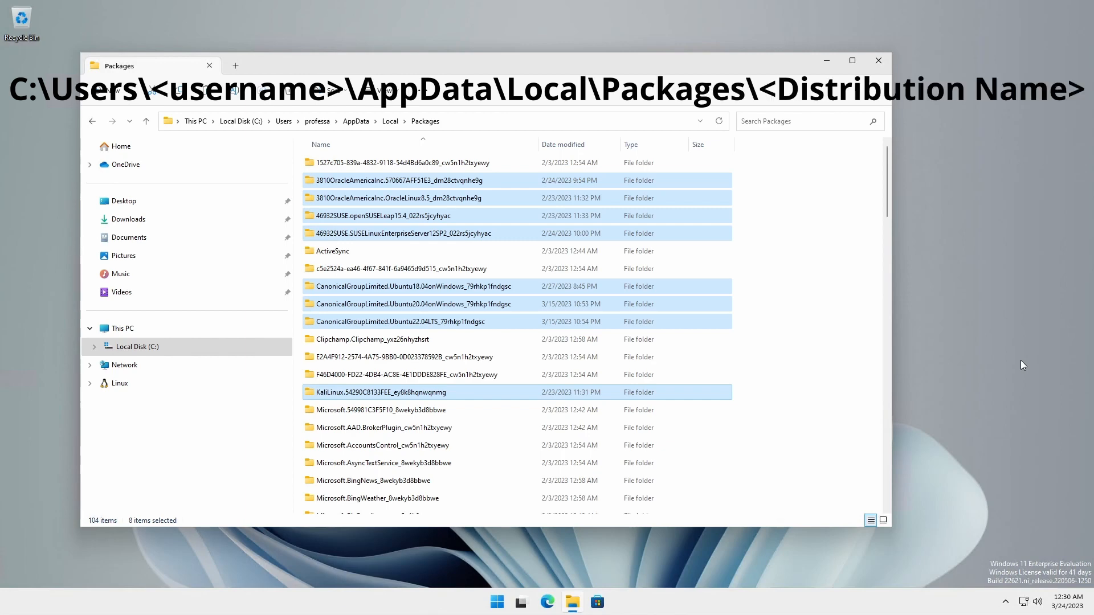
- Open Ubuntu 20.04's LocalState folder, then search Packages for *.vhdx to list nine ext4.vhdx disks
click(411, 305)
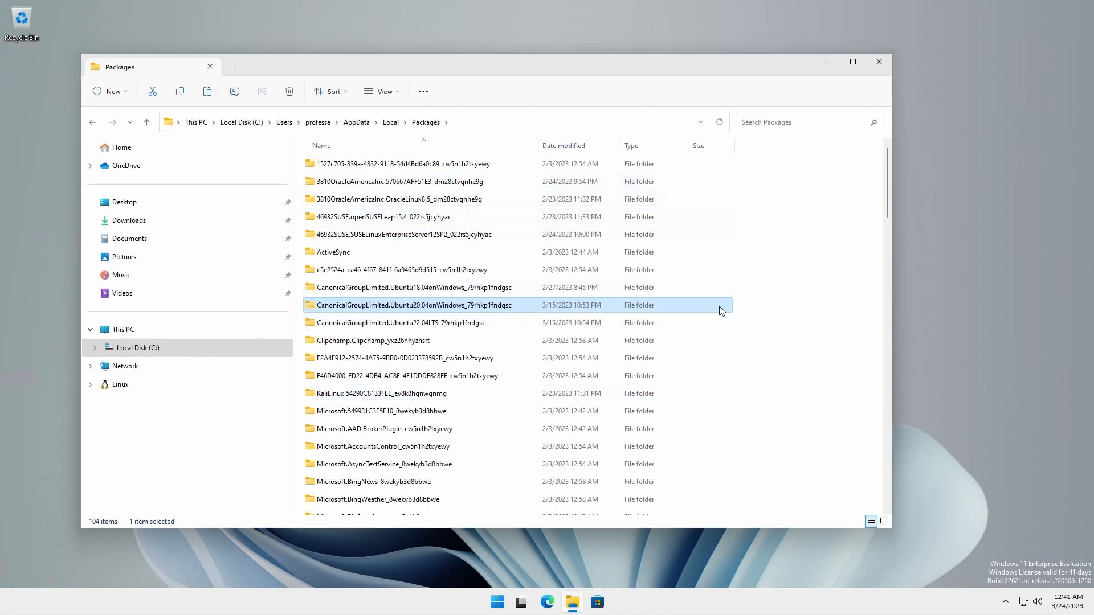
mouse_move(479, 313)
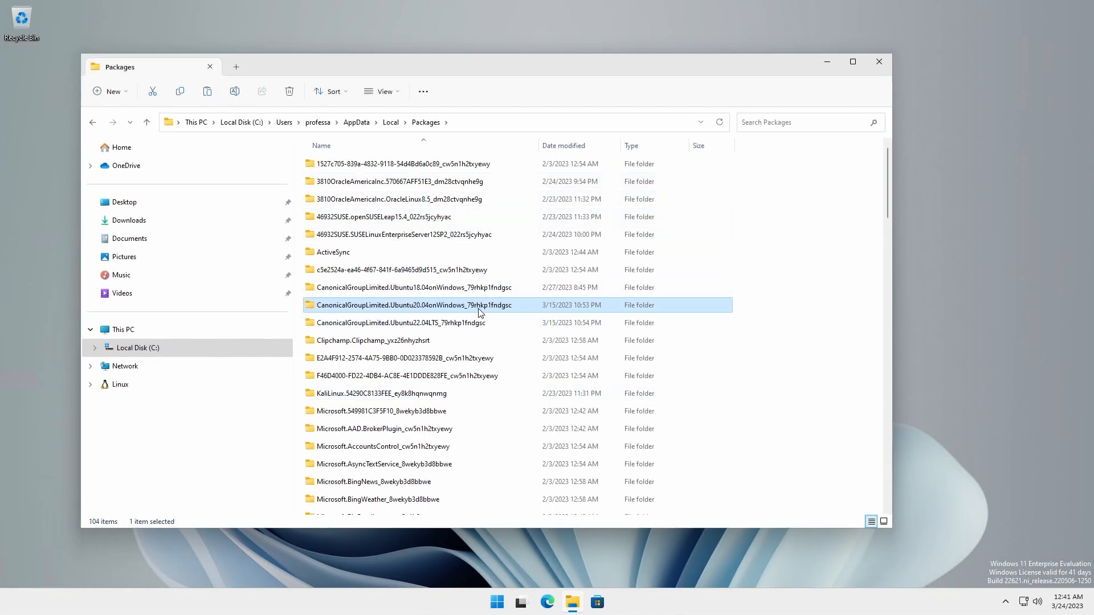
double_click(410, 305)
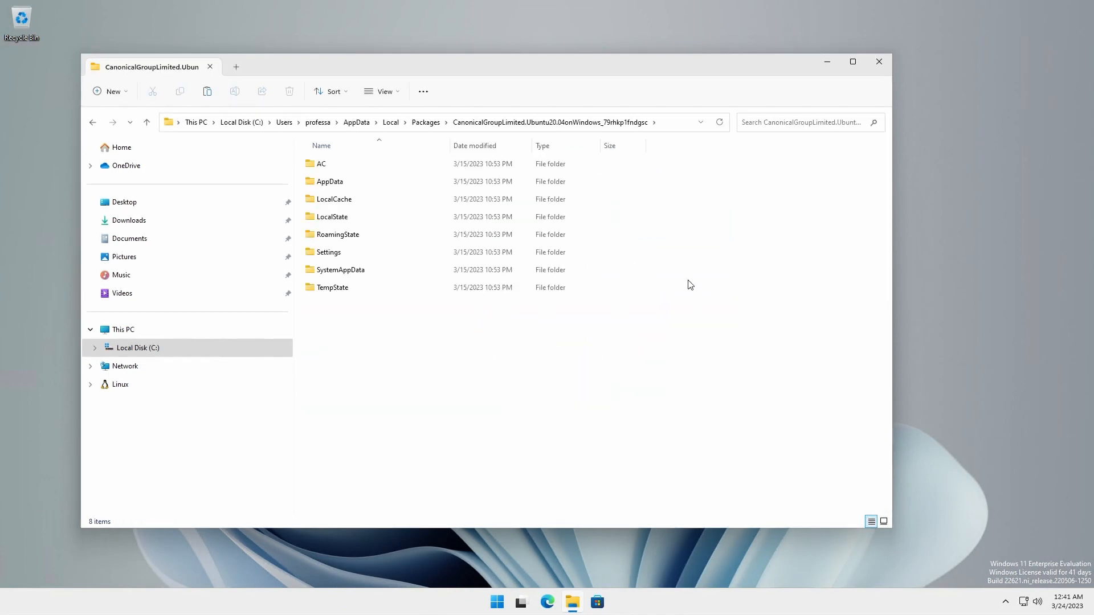
click(333, 217)
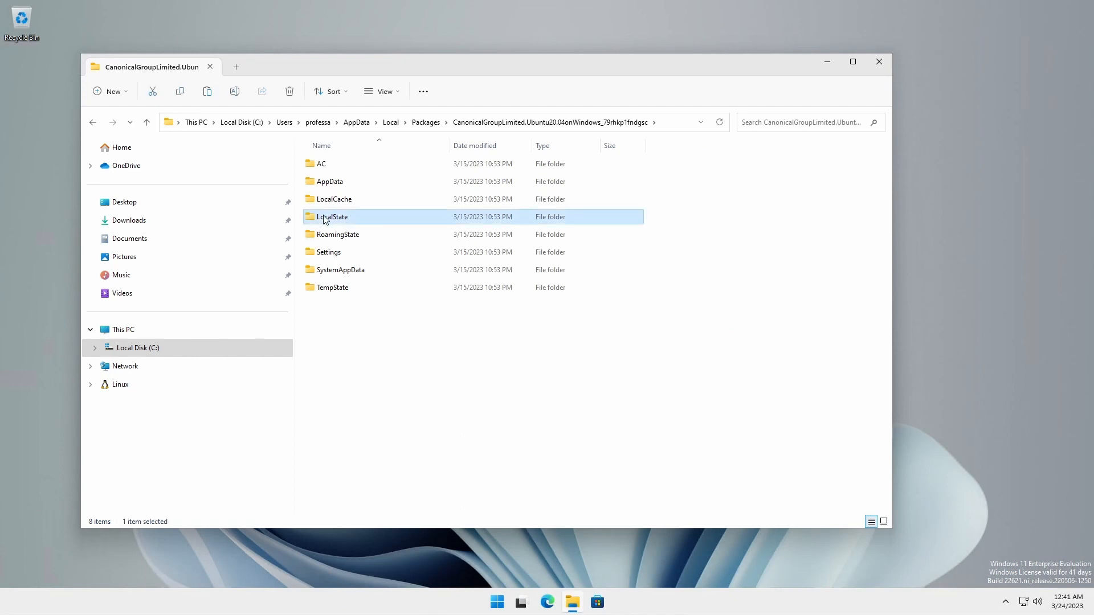
double_click(333, 217)
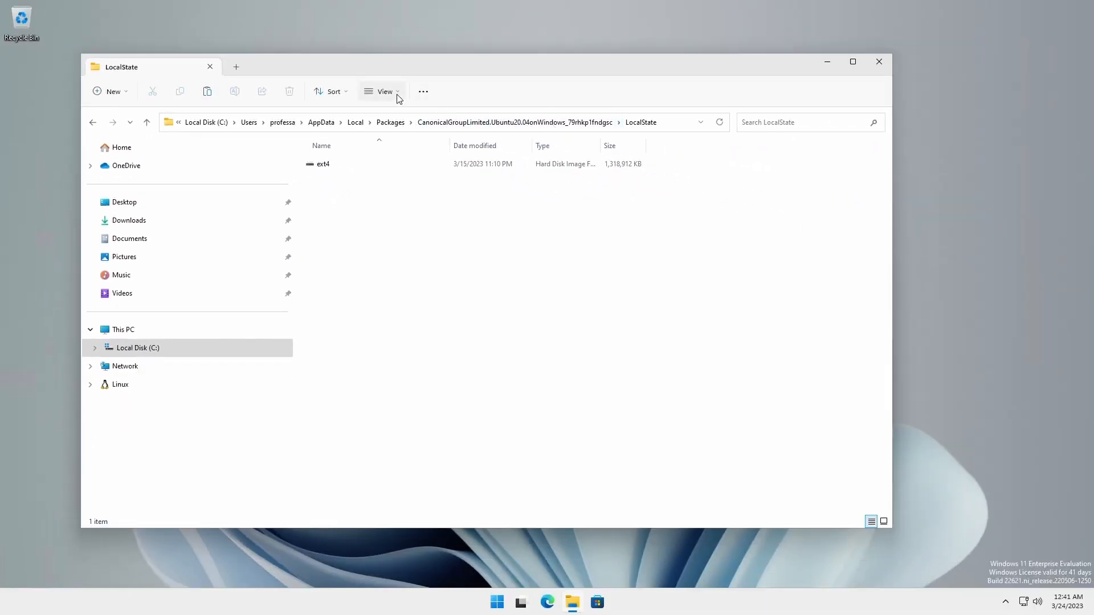
click(382, 91)
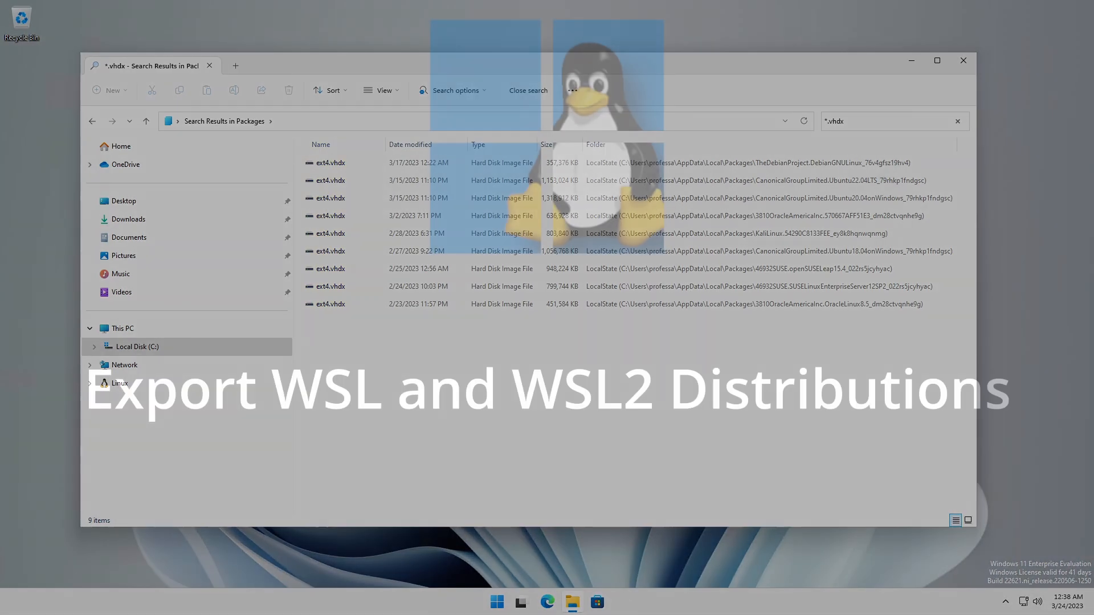
- Open Terminal from the Win+X menu and list installed distributions with wsl --list
click(963, 60)
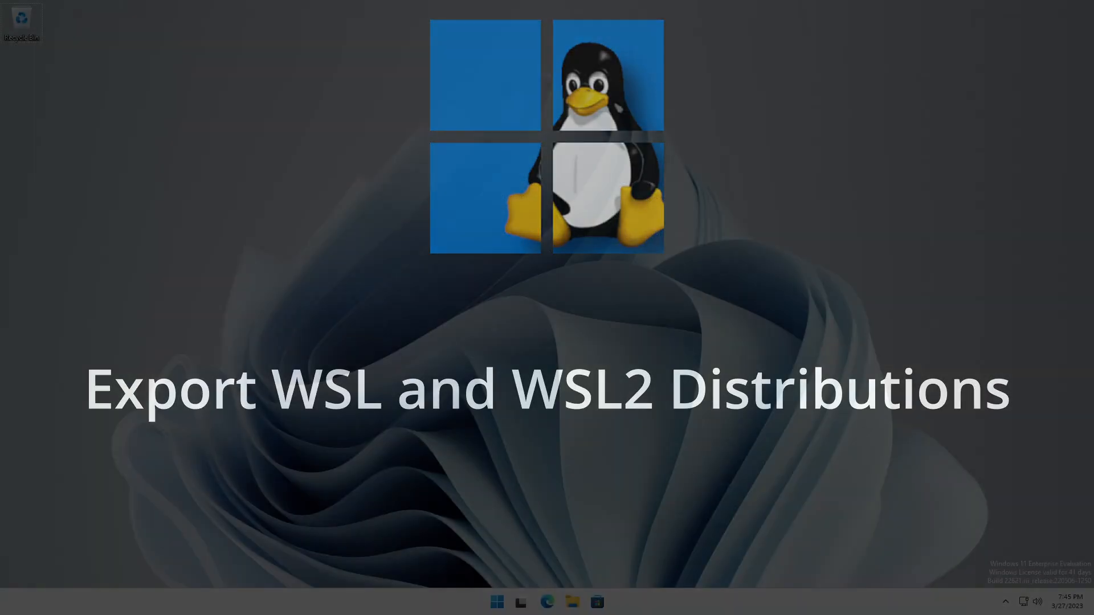
right_click(497, 602)
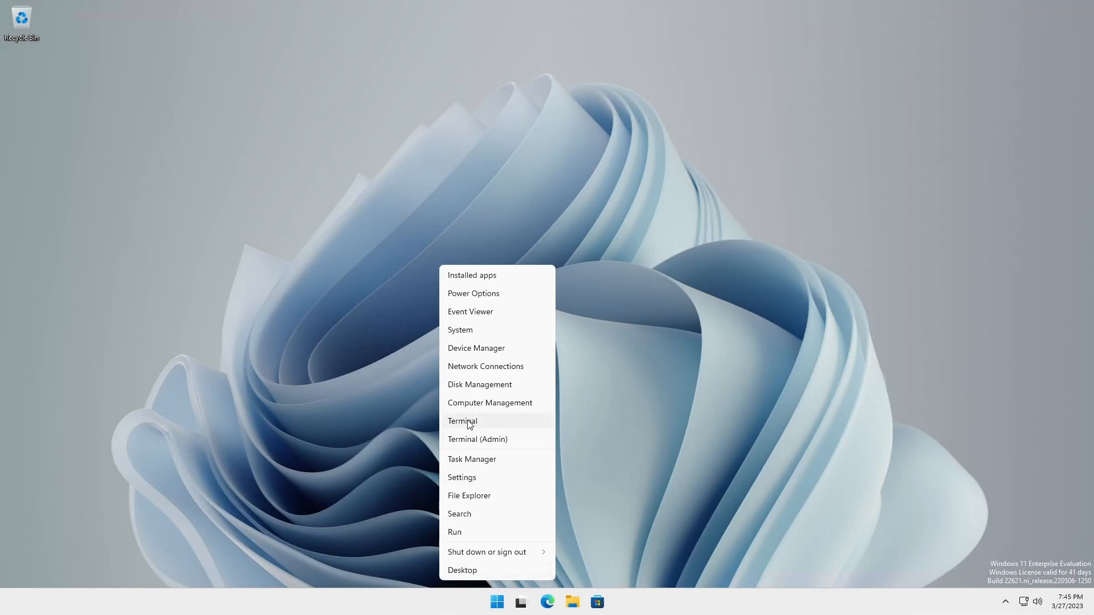
click(463, 421)
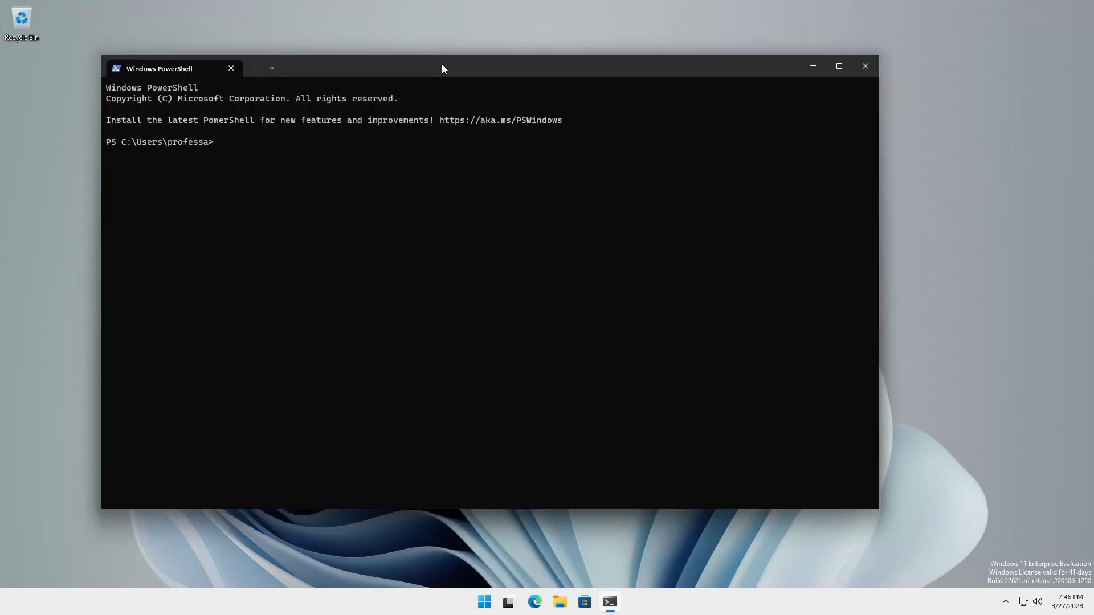
text(w)
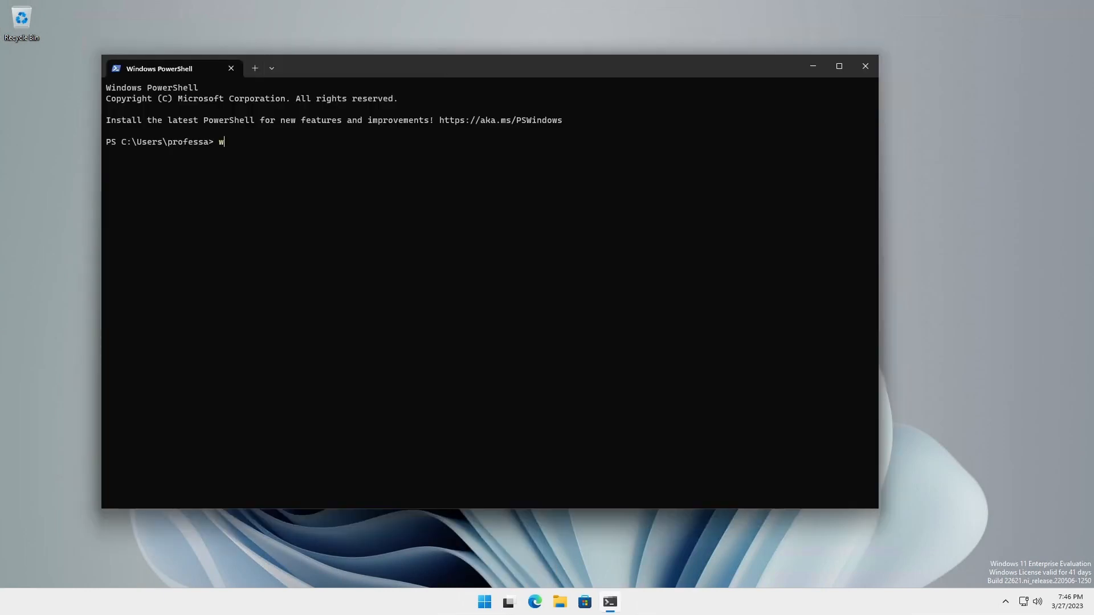
text(sl --list)
text(wsl --shutdown)
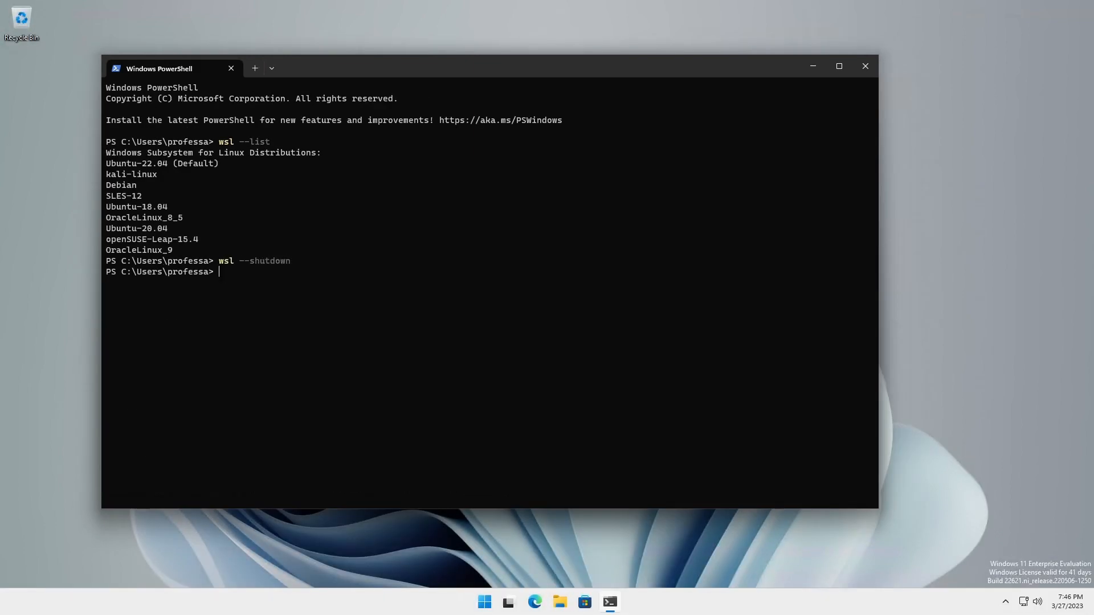
- Confirm no distributions are running, then unregister the exported Ubuntu-18.04
text(w)
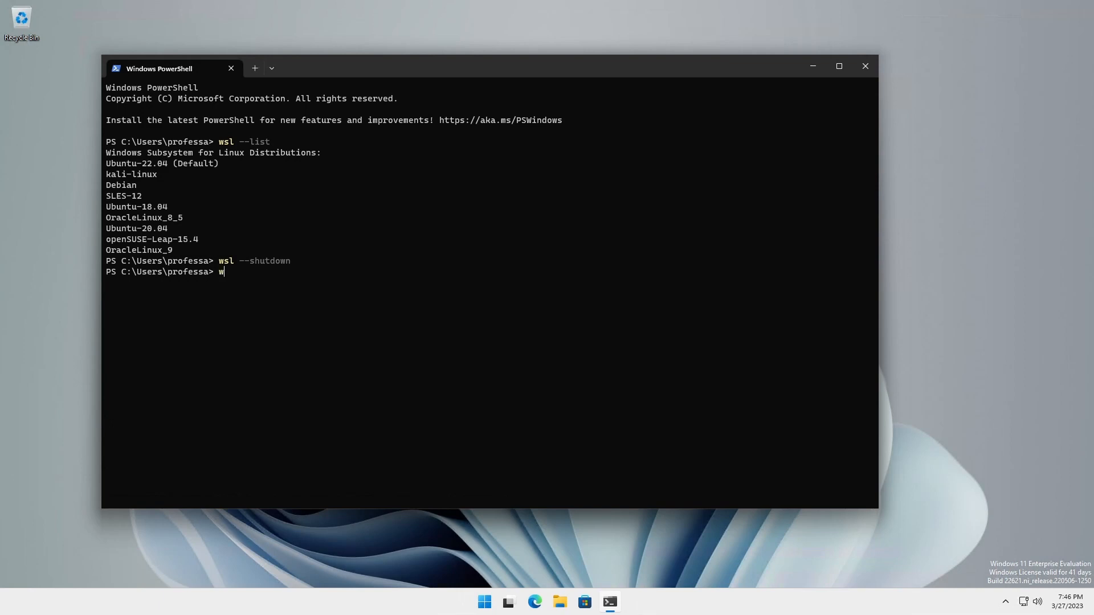
text(sl --list --running)
text(wsl --export ubuntu-18.04 C:\Mnt\Data\wsl_exports\ubuntu-18.04.tar)
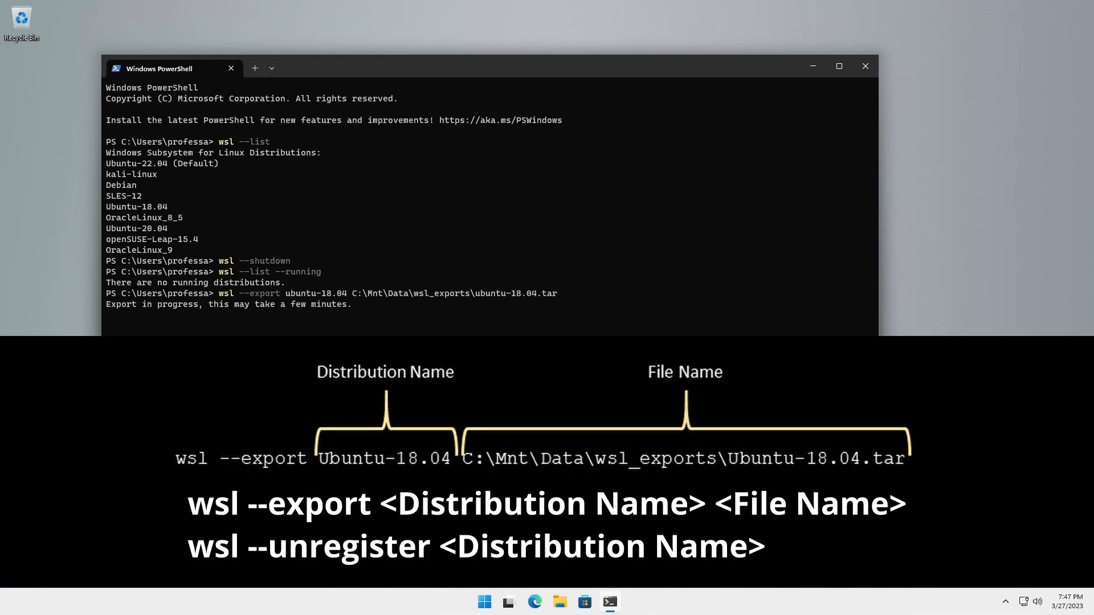
text(wsl --unregister ubuntu-18.04)
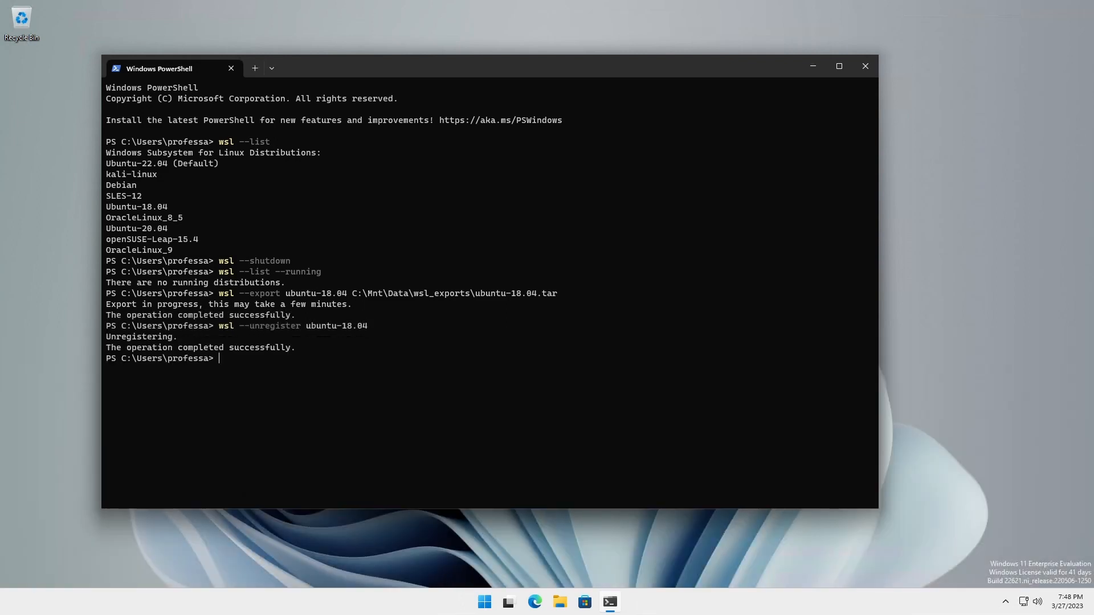
- Export Ubuntu-20.04 to C:\Mnt\Data\wsl_exports\ubuntu-20.04.vhdx using --vhd
text(wsl --export ubuntu-20.04 C:\Mnt\Data\wsl_exports\ubuntu-20.04.vhdx --vhd)
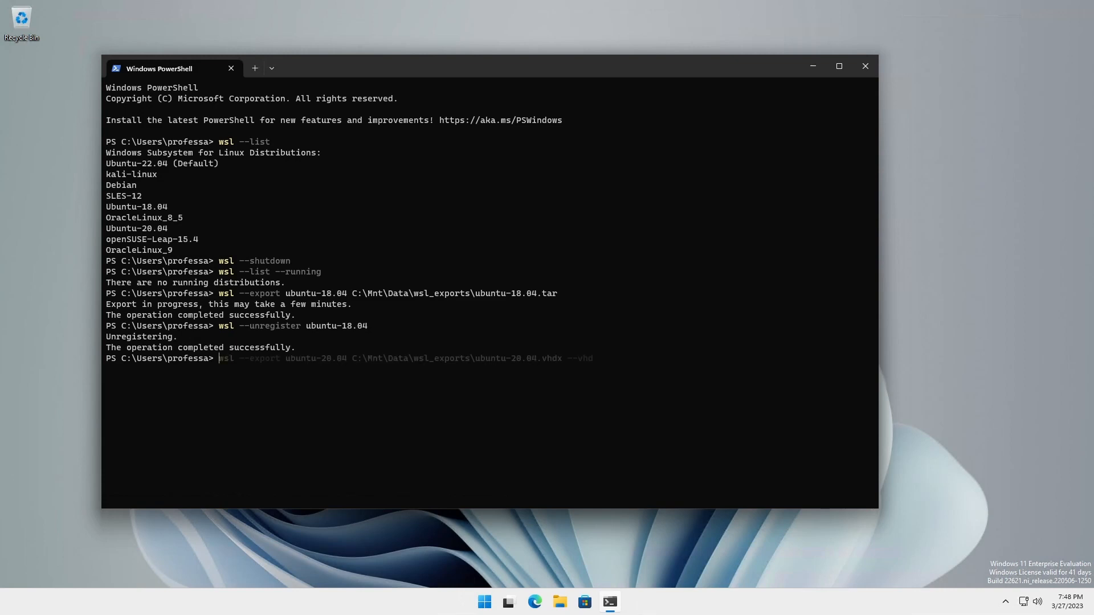
text(wsl --export ubuntu-20.04 C:\Mnt\Data\wsl_exports\ubuntu-20.04.vhdx --vhd)
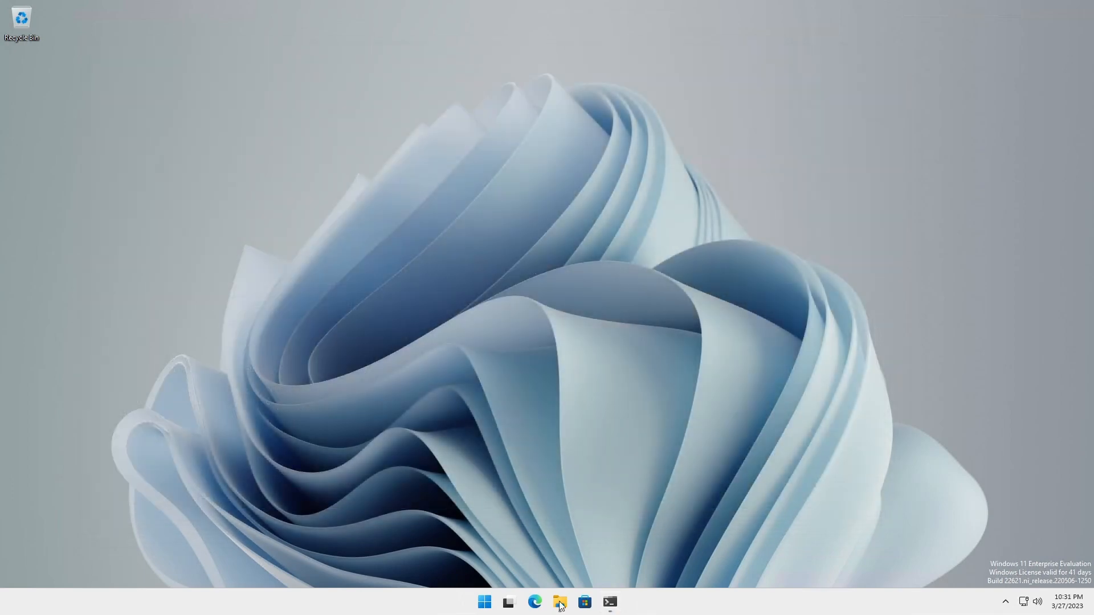
- Check that wsl_exports holds ubuntu-18.04.tar and ubuntu-20.04.vhdx in File Explorer
click(559, 602)
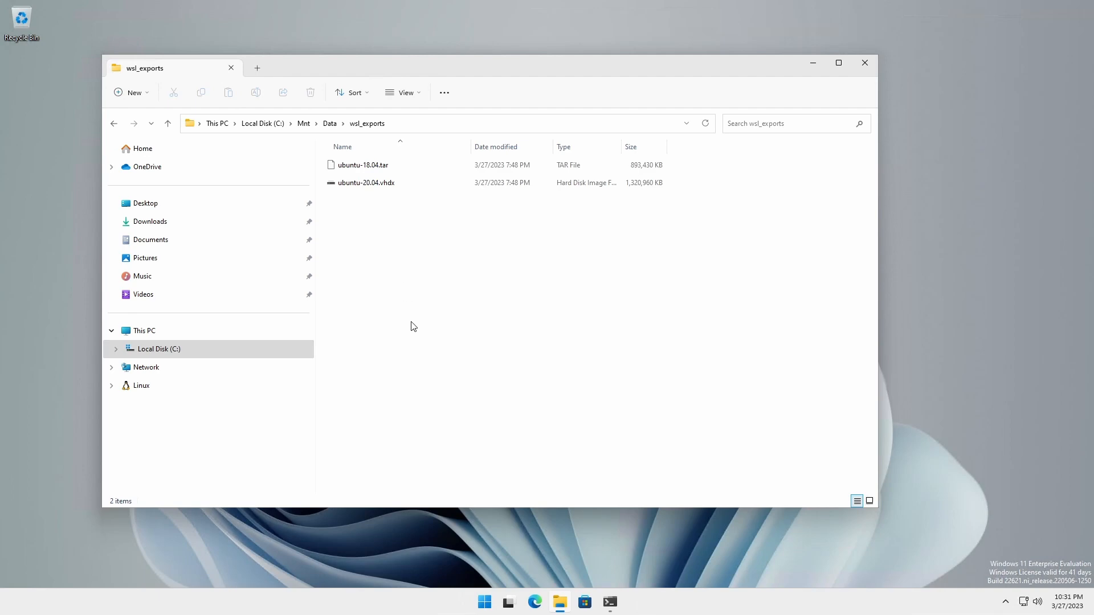
right_click(483, 602)
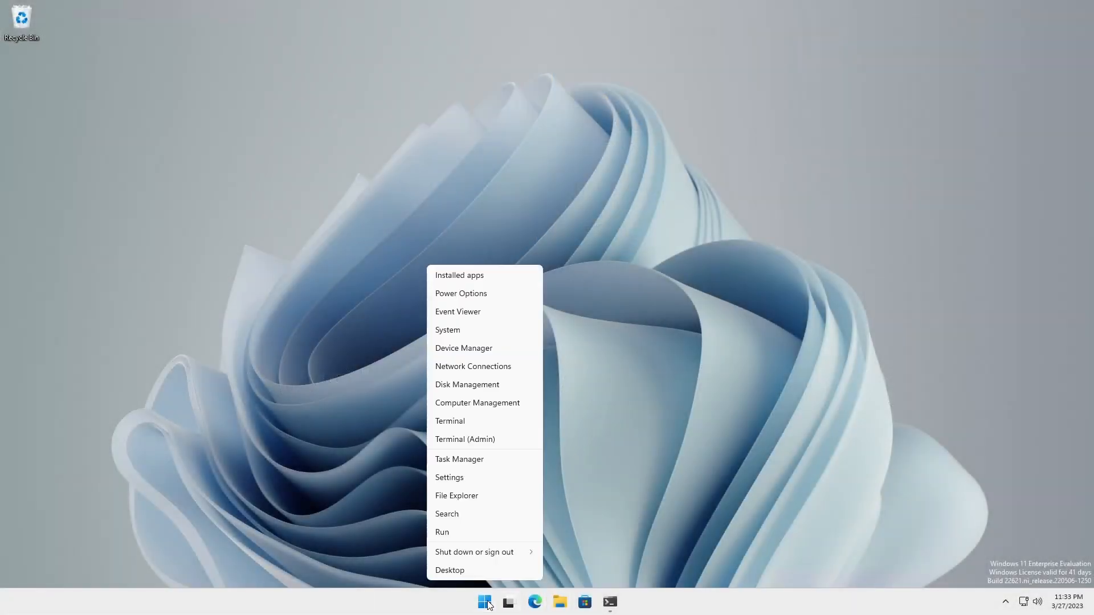
mouse_move(473, 424)
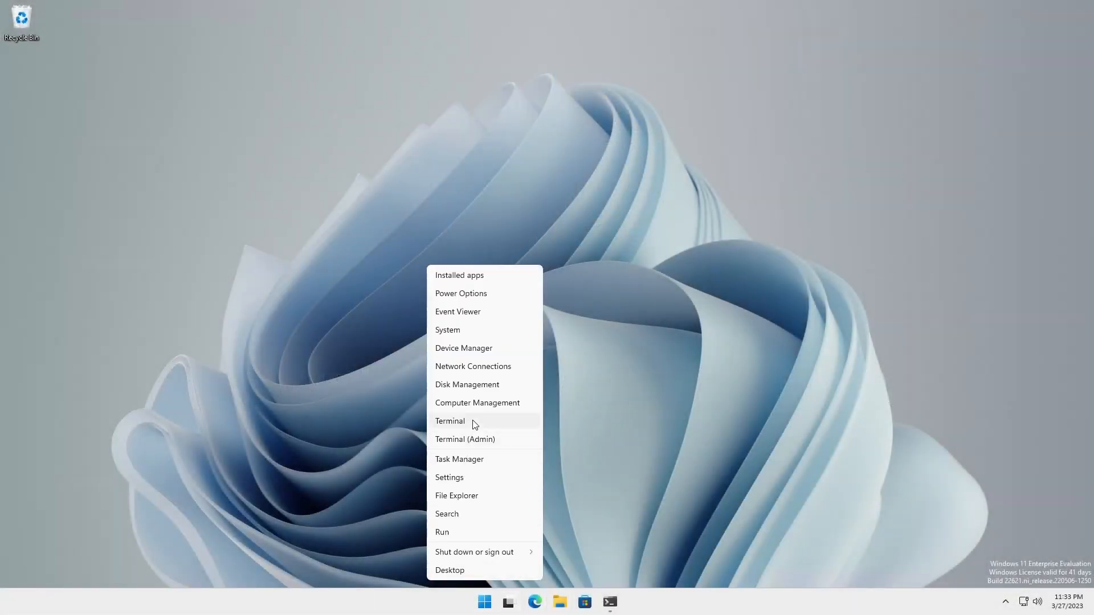
- Import ubuntu-18.04 from its tar and check its folder, then import ubuntu-20.04 with --vhd
click(450, 420)
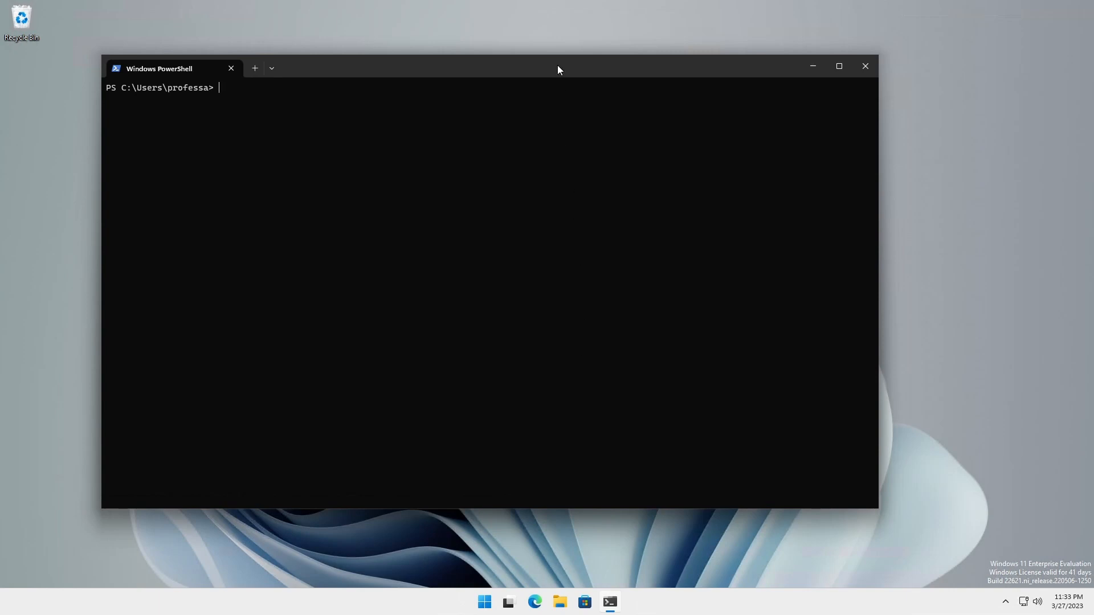
text(wsl --import ubuntu-18.04 C:\Mnt\VHDXFiles\wsl\ubuntu-18.04 C:\Mnt\Data\wsl_exports\ubuntu-18.04.tar)
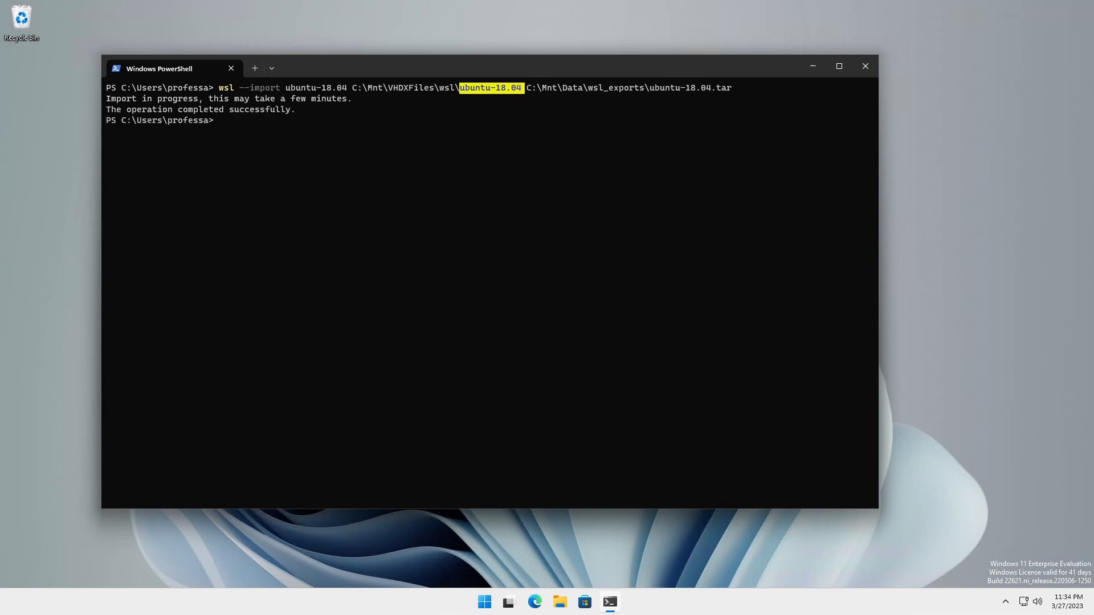
click(558, 602)
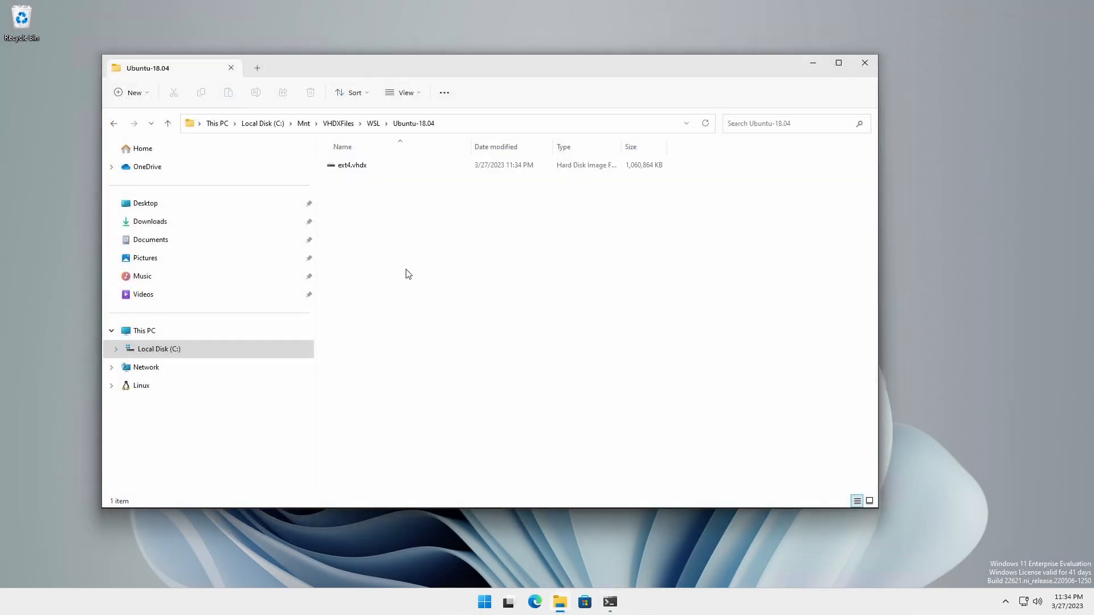
click(352, 165)
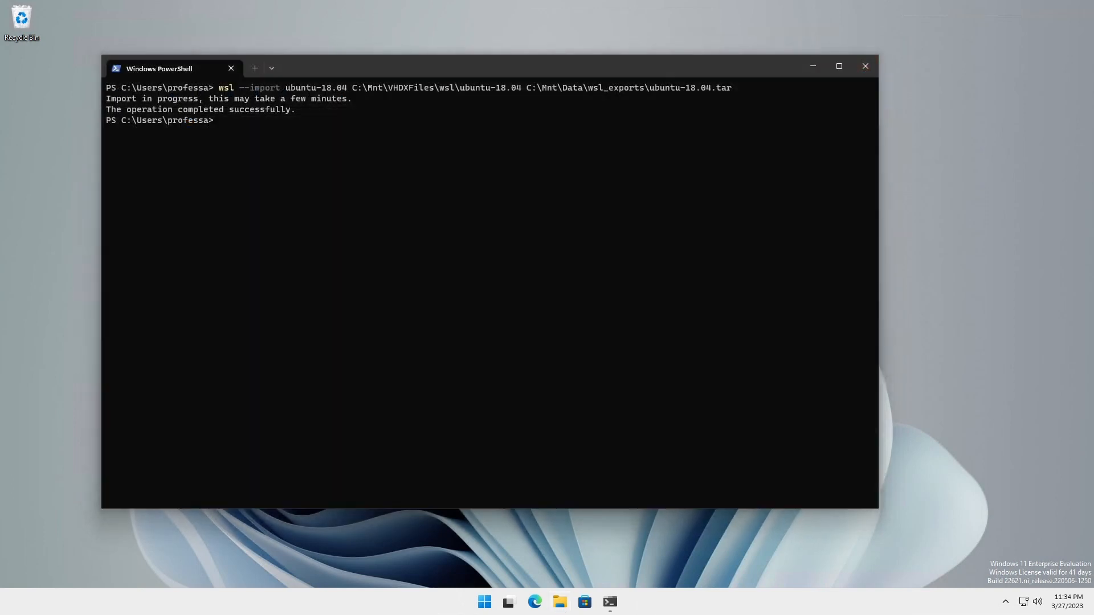
text(wsl --import ubuntu-20.04 C:\Mnt\VHDXFiles\wsl\ubuntu-20.04 C:\Mnt\Data\wsl_exports\ubuntu-20.04.vhdx --vhd)
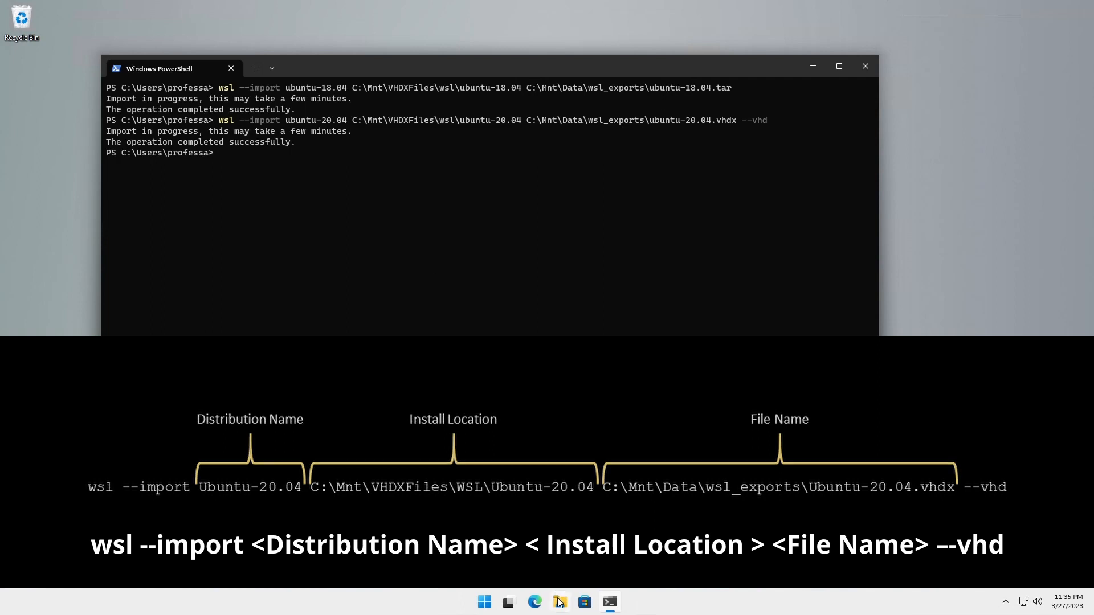
- Browse C:\Mnt to the WSL folder, viewing ext4.vhdx in Ubuntu-20.04 and the empty Ubuntu-22.04
click(560, 602)
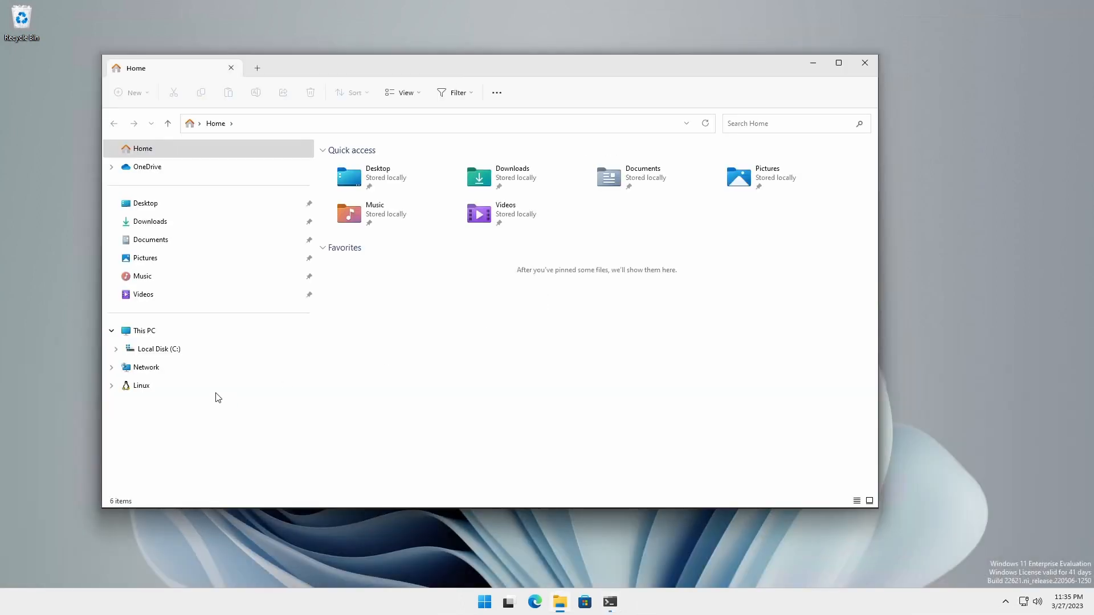
click(158, 349)
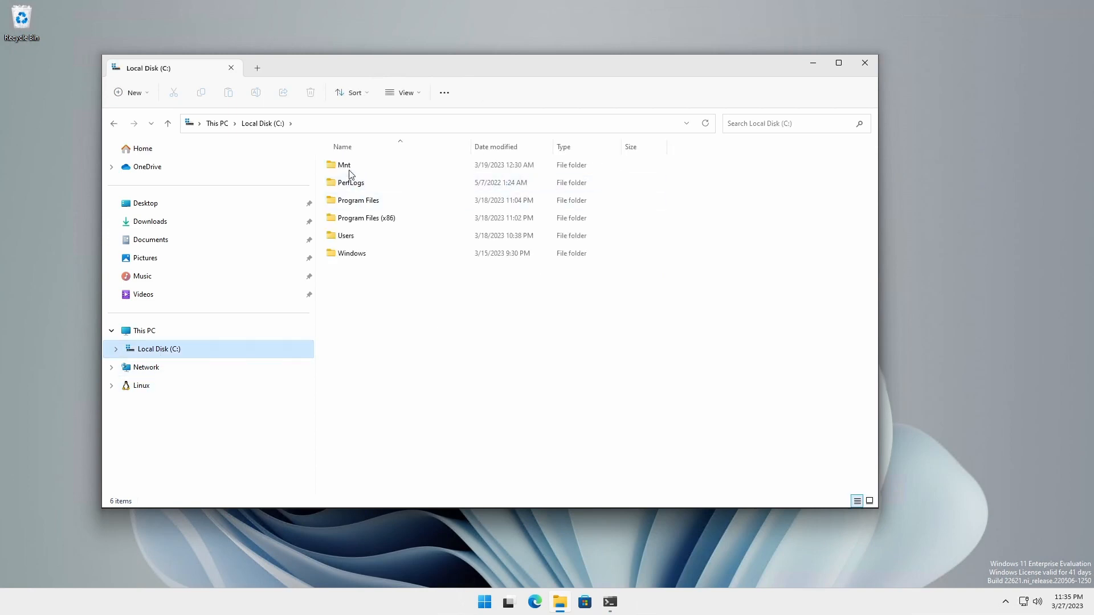
double_click(344, 165)
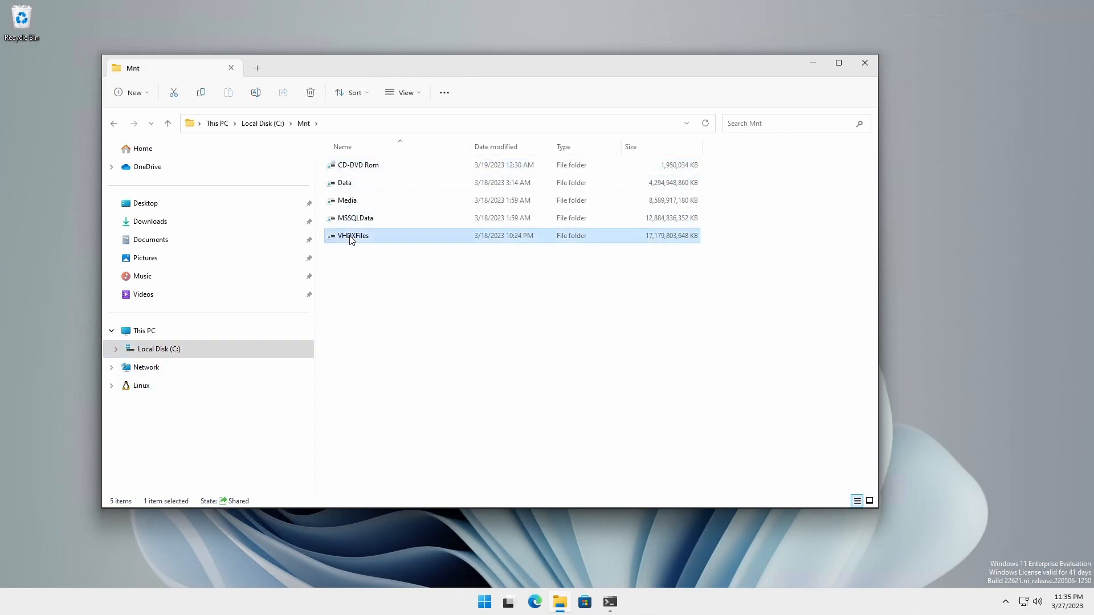
double_click(352, 235)
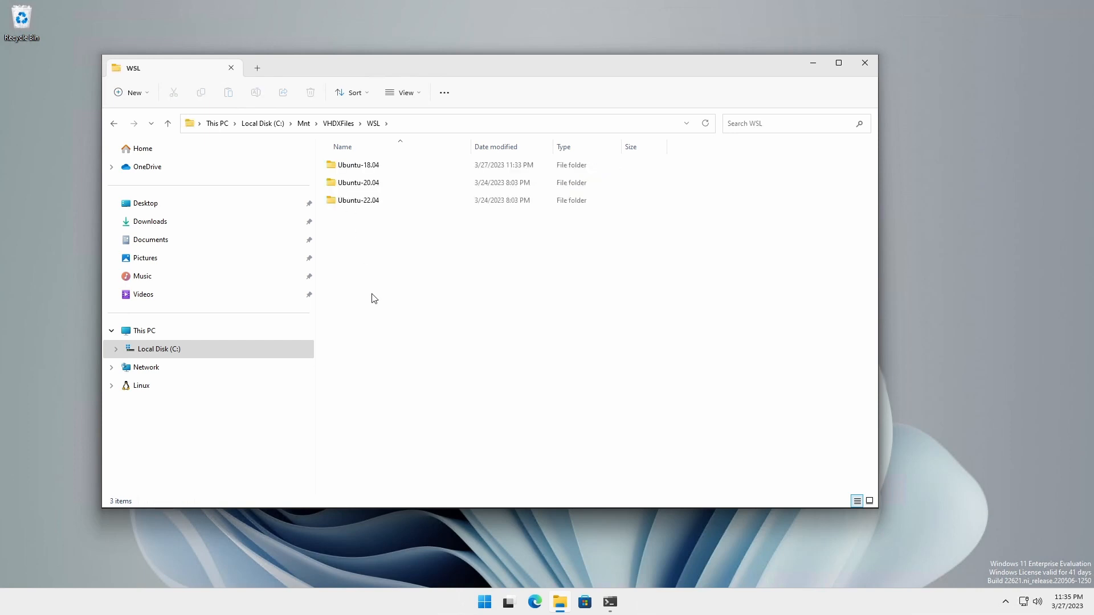
double_click(358, 182)
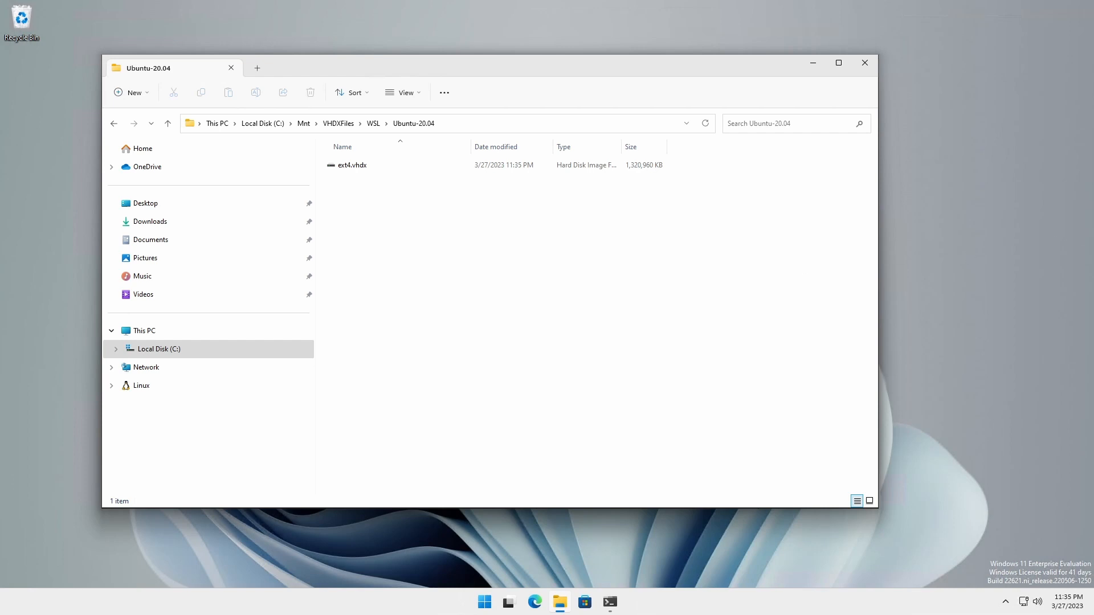
click(352, 164)
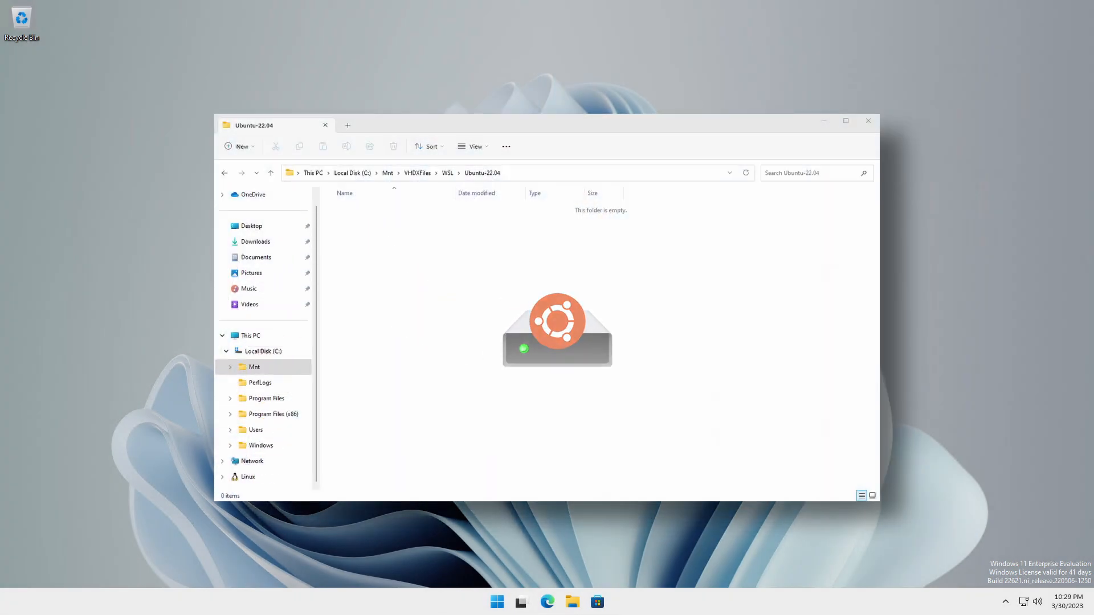
- Export Ubuntu-22.04 as Ubuntu-22.04.vhdx into its WSL folder, unregister it, and import in place
click(868, 121)
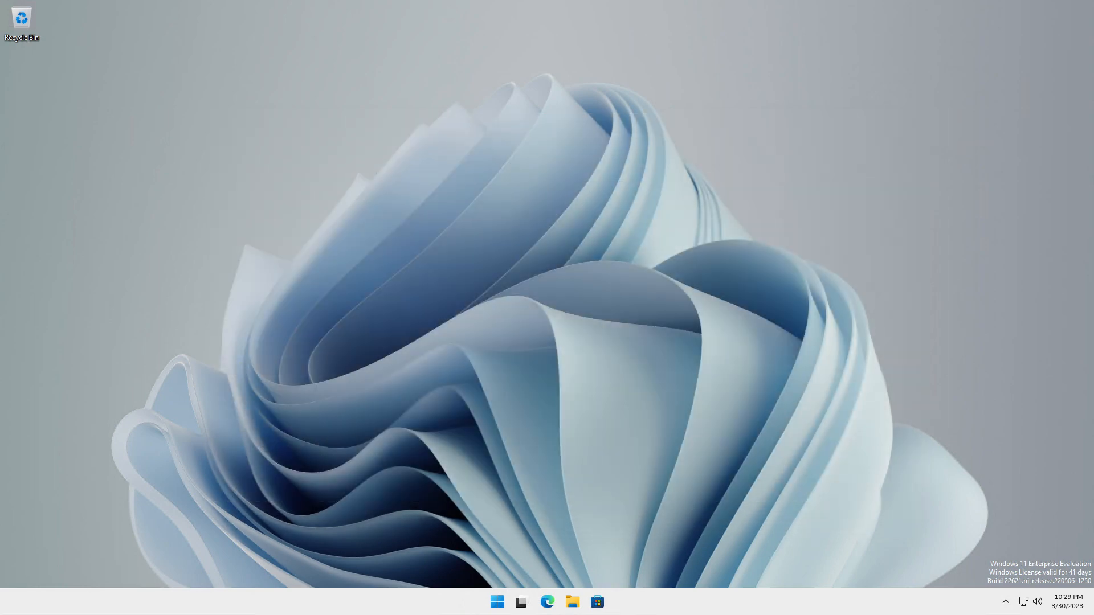
click(608, 601)
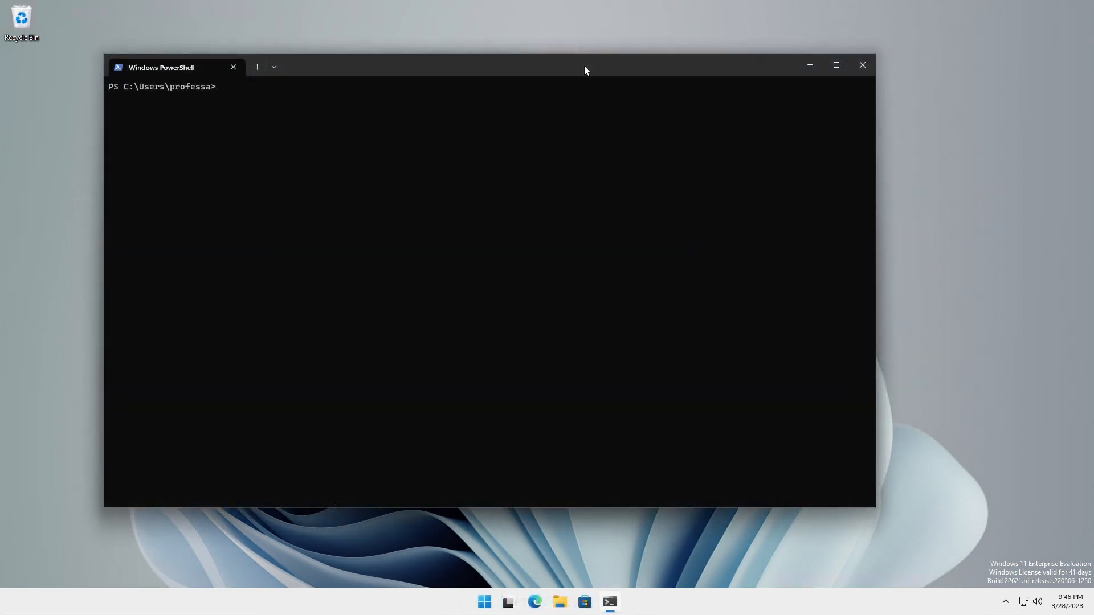
text(wsl)
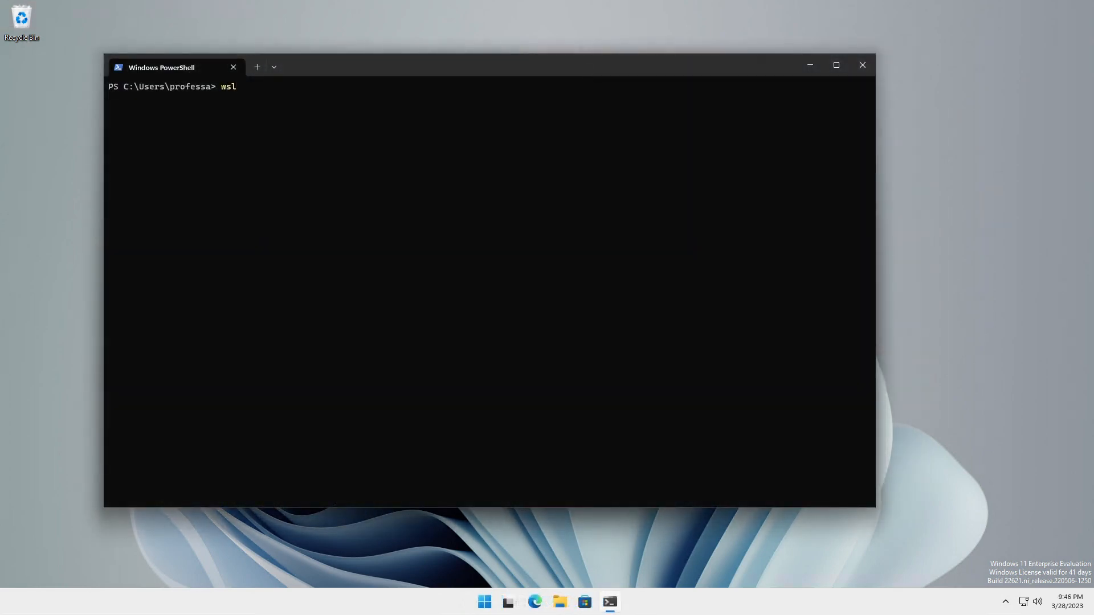
text(--export ubuntu-22.04 C:\Mnt\VHDXFiles\WSL\Ubuntu-22.04\Ubuntu-22.04.vhdx --vhd)
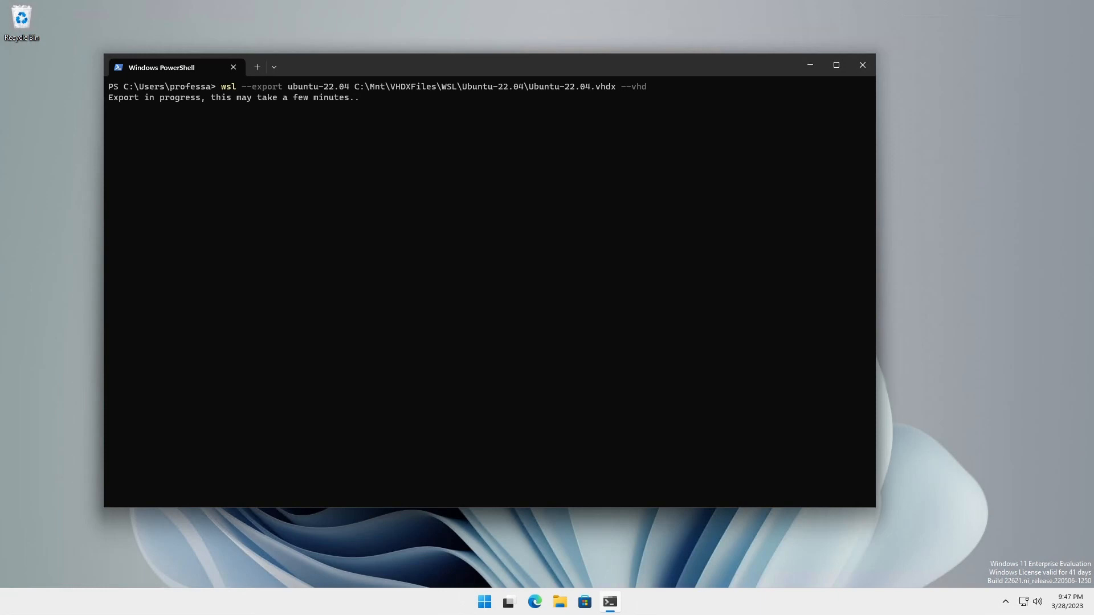
text(wsl --unregister ubuntu-22.04)
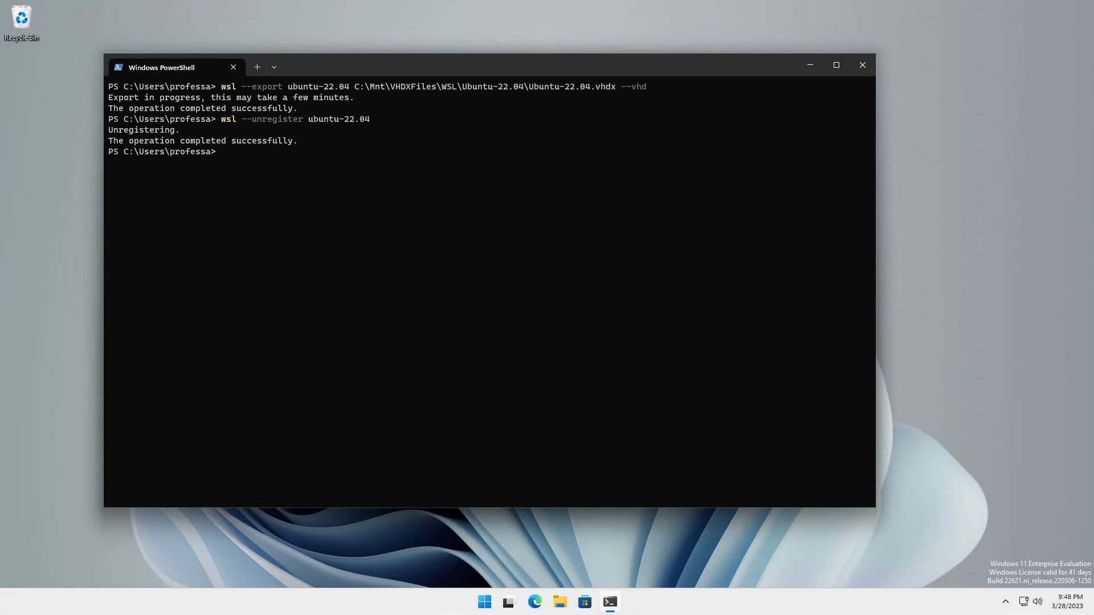
text(wsl --import-in-place Ubuntu-22.04 C:\Mnt\VHDXFiles\WSL\Ubuntu-22.04\Ubuntu-22.04.vhdx)
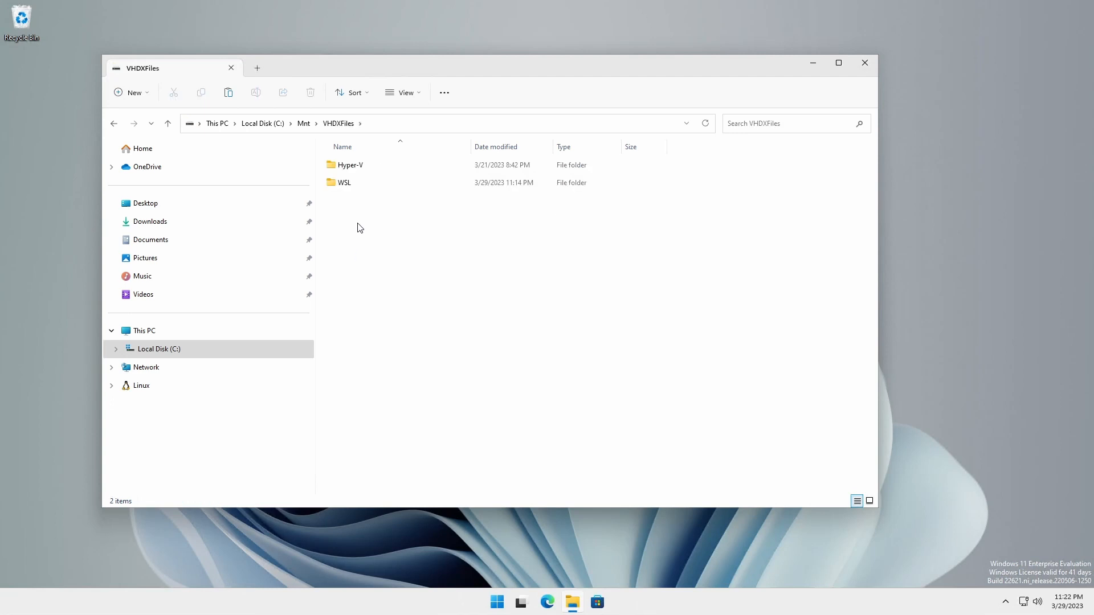
- Verify Ubuntu-22.04.vhdx sits in C:\Mnt\VHDXFiles\WSL\Ubuntu-22.04, then open the Ubuntu folder
double_click(345, 182)
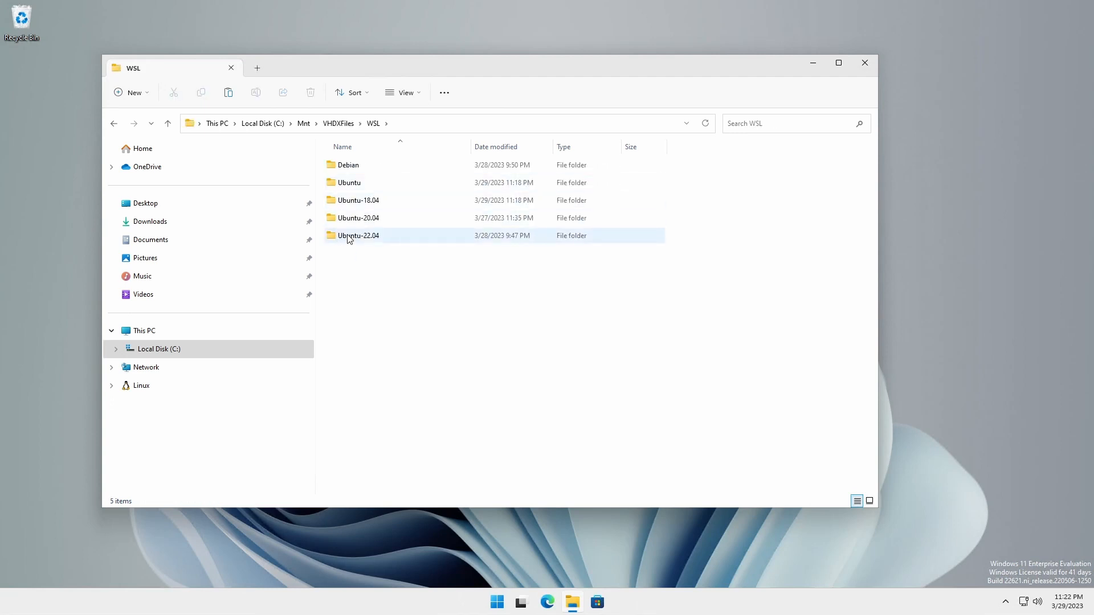
double_click(358, 236)
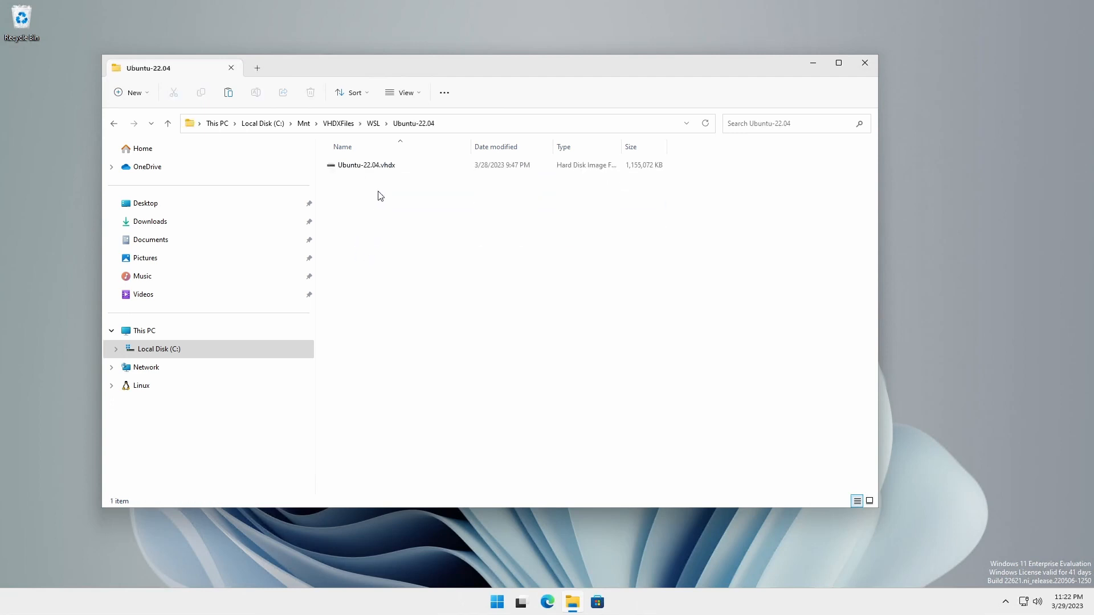
click(373, 124)
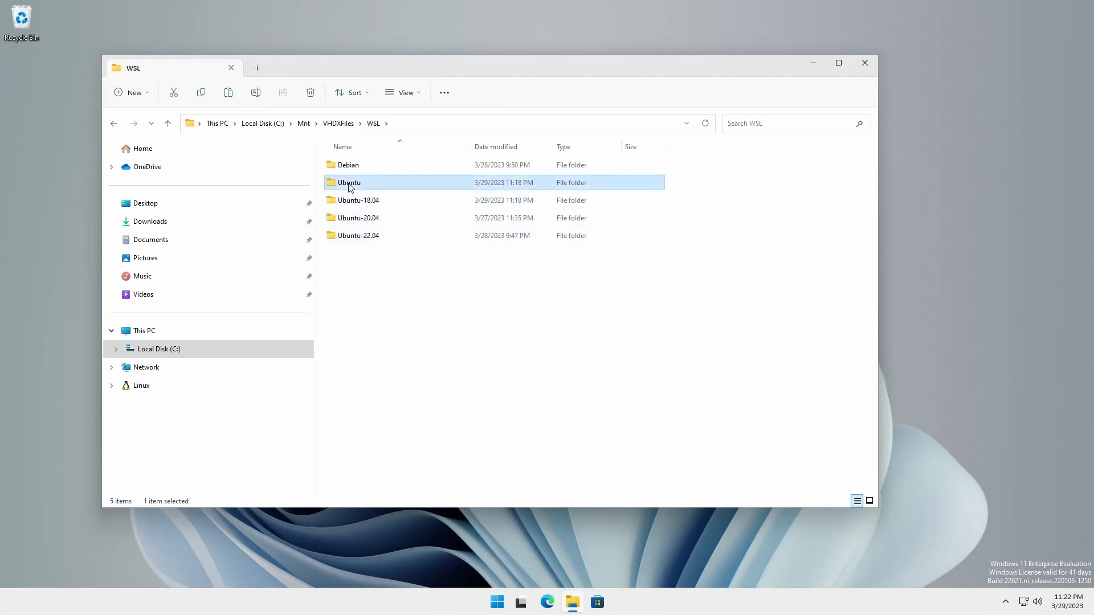
double_click(349, 183)
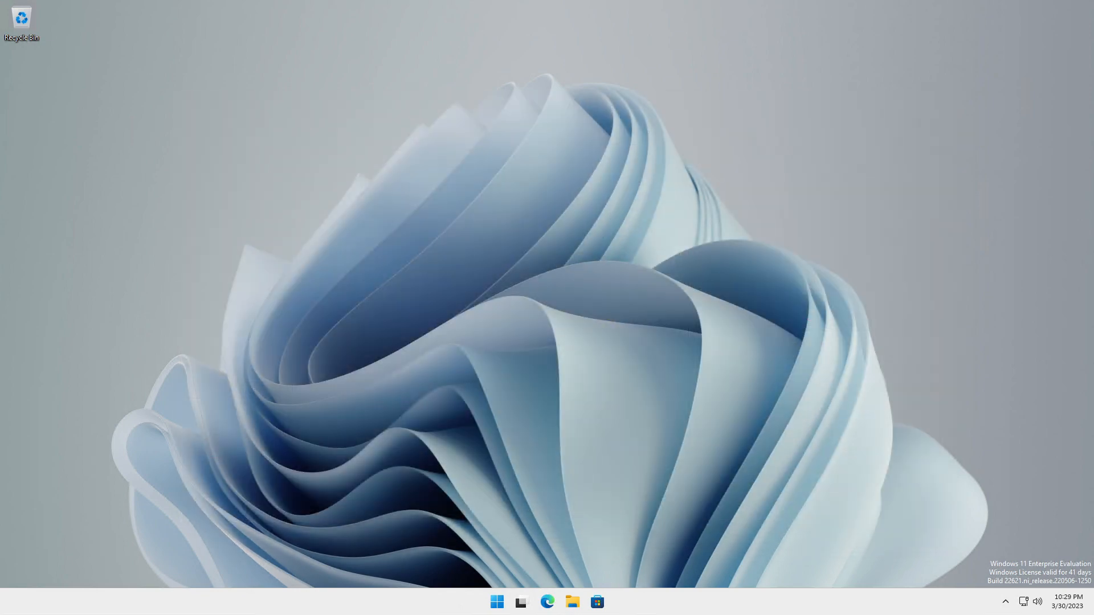
- Export Debian to wsl_exports\debian.vhdx and create the C:\Mnt\VHDXFiles\WSL\Debian folder
click(609, 602)
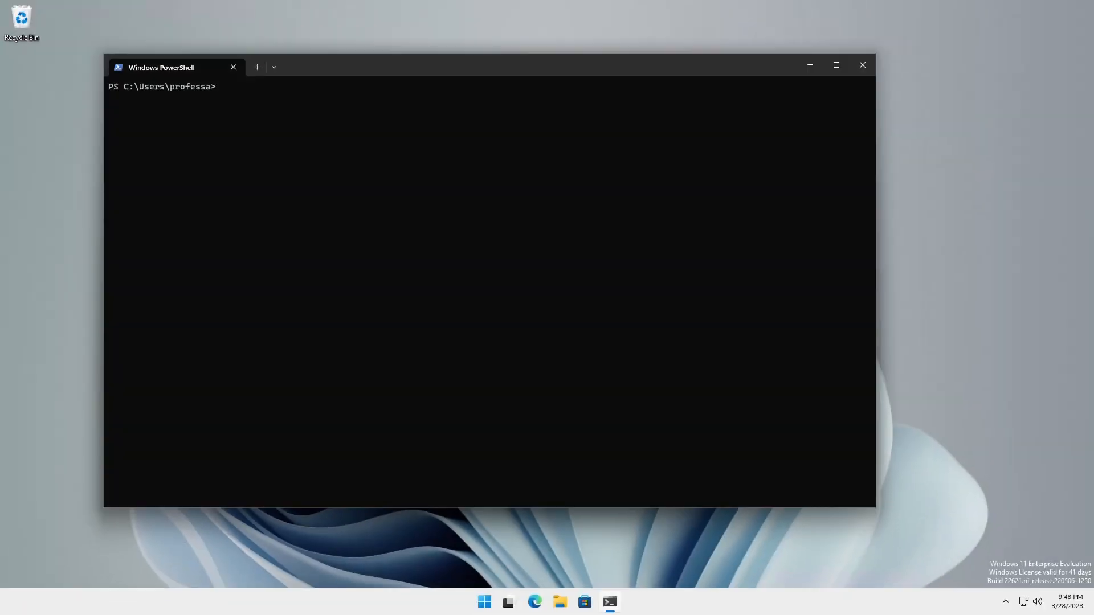
text(wsl --export Debian C:\Mnt\Data\wsl_exports\debian.vhdx --vhd)
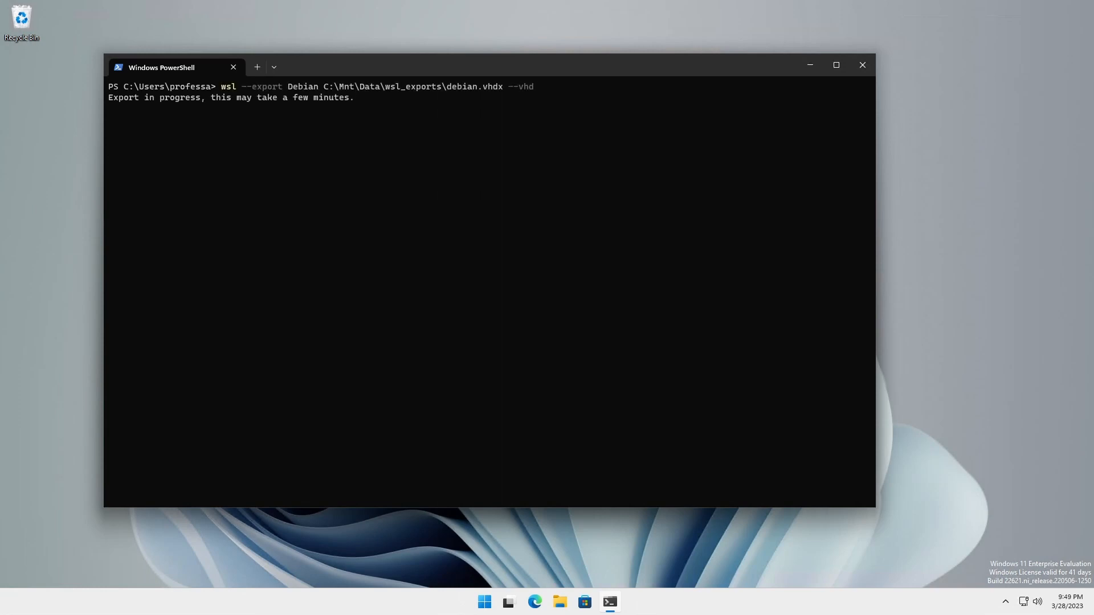
text(New-Item -Type Directory C:\Mnt\VHDXFiles\WSL\De)
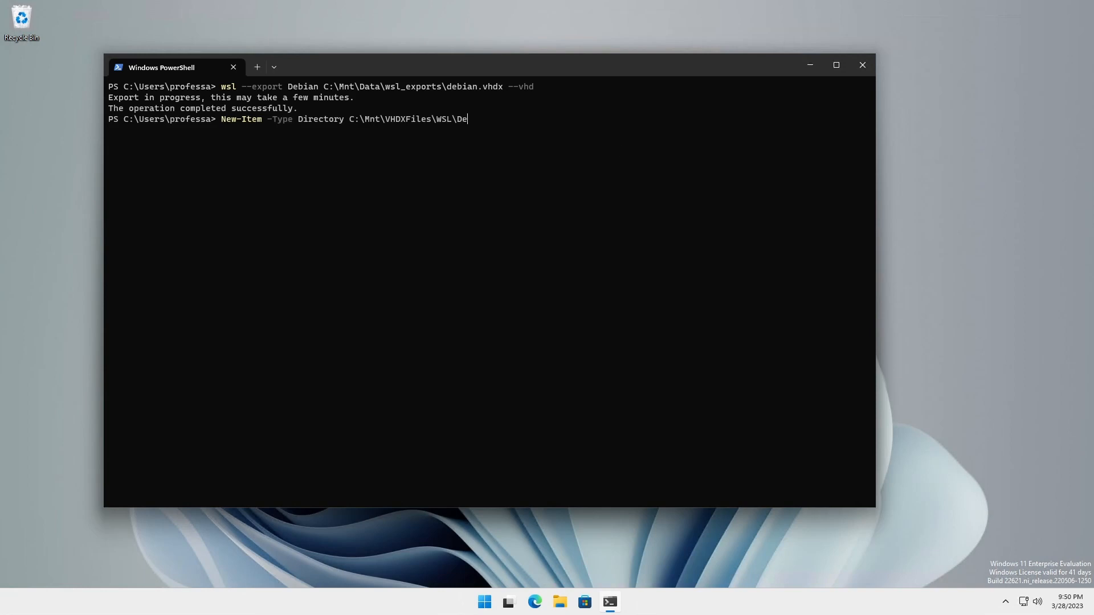
text(bian)
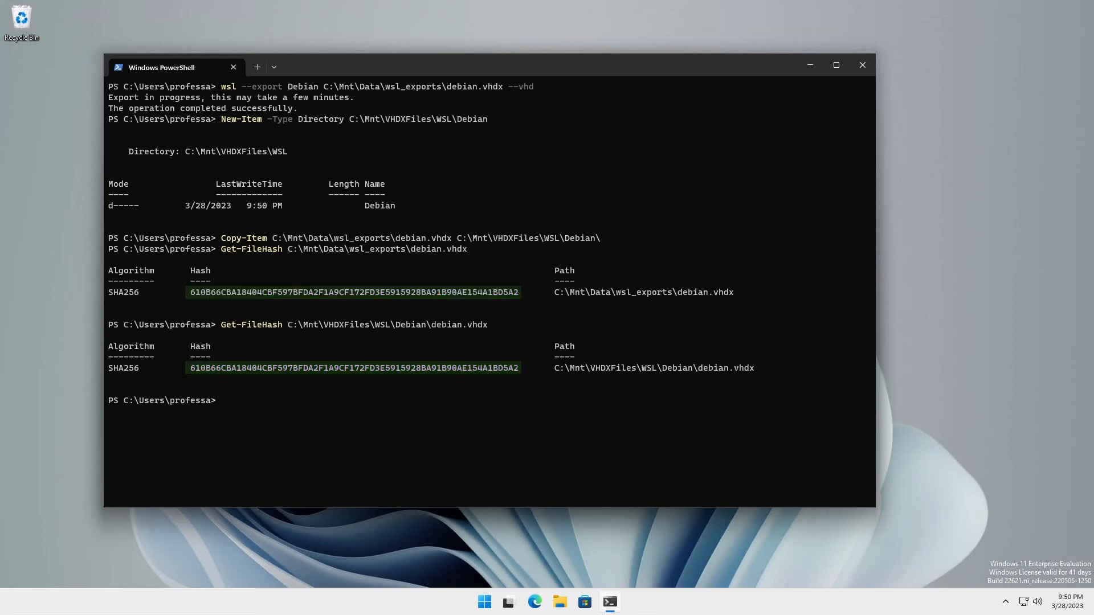
- Unregister Debian and import it in place from WSL\Debian\debian.vhdx
text(wsl --unregister debi)
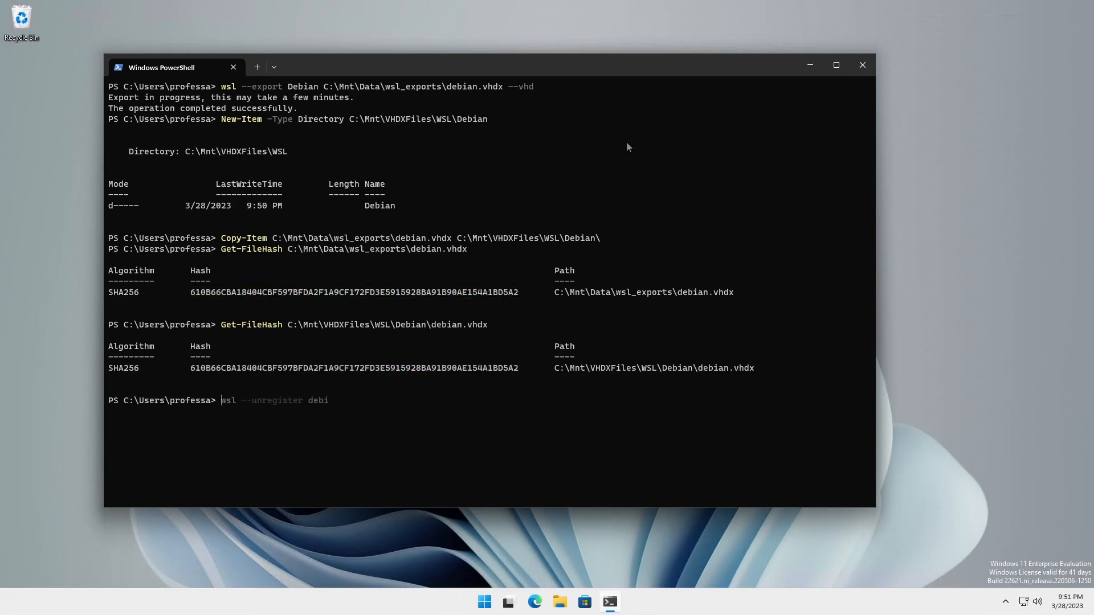
text(an)
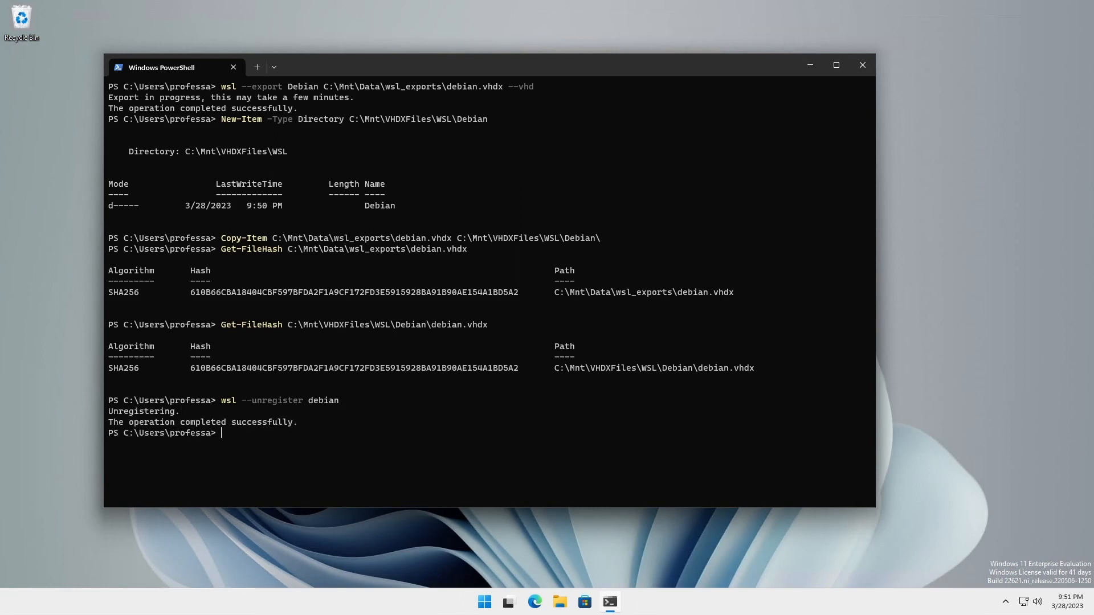
text(wsl --import-in-place Debian C:\Mnt\VHDXFiles\WSL\Debian\debian.vhdx)
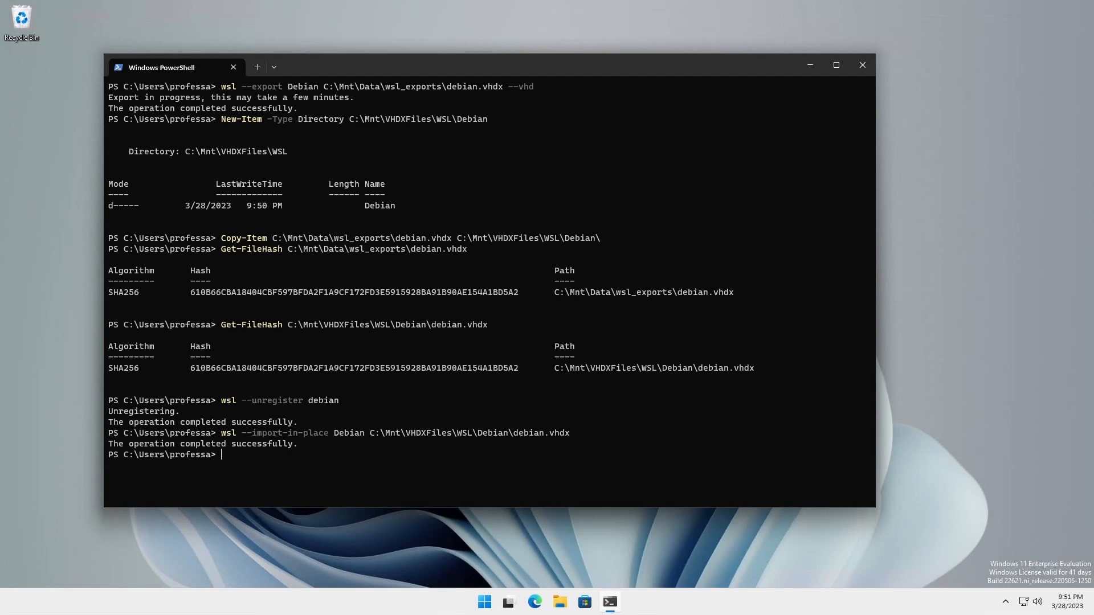
mouse_move(709, 257)
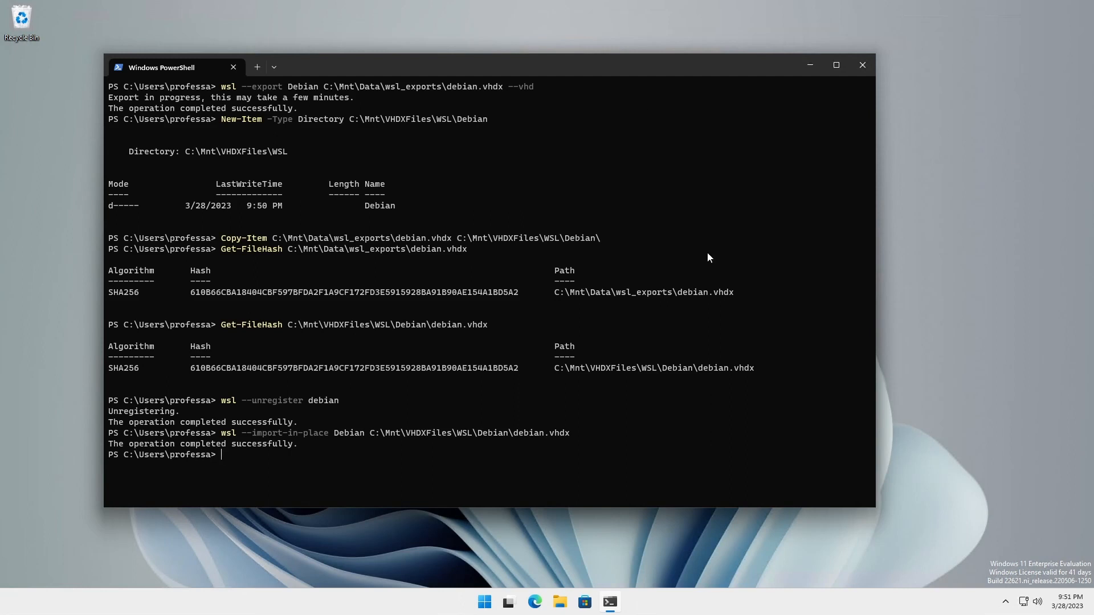
text(wsl)
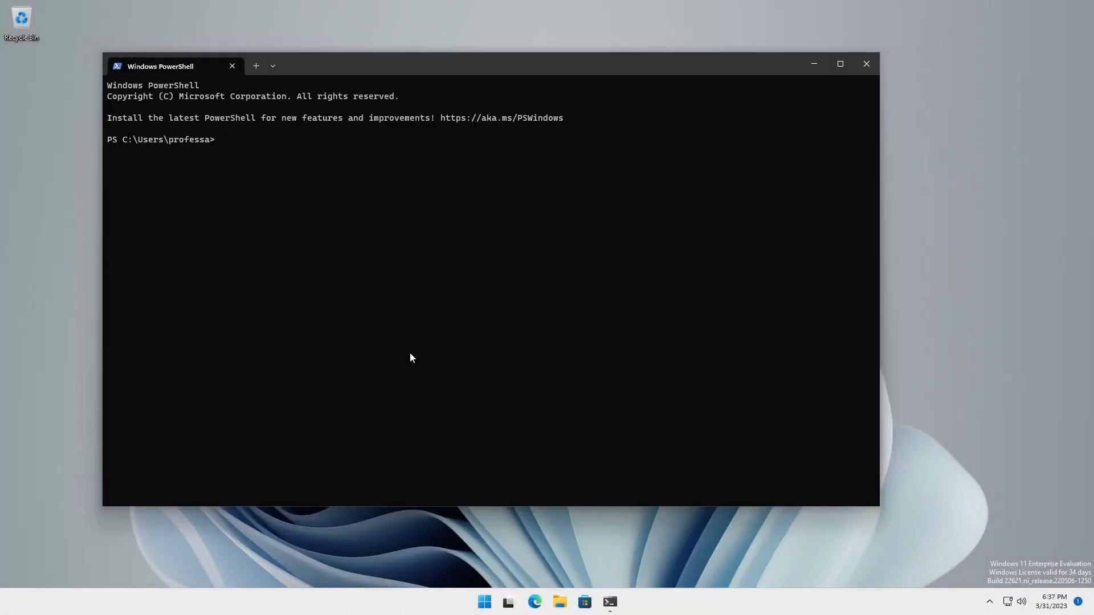
- Launch Ubuntu-20.04 with wsl --distribution as root, then exit back to PowerShell
text(wsl --distribution ubuntu-20.04)
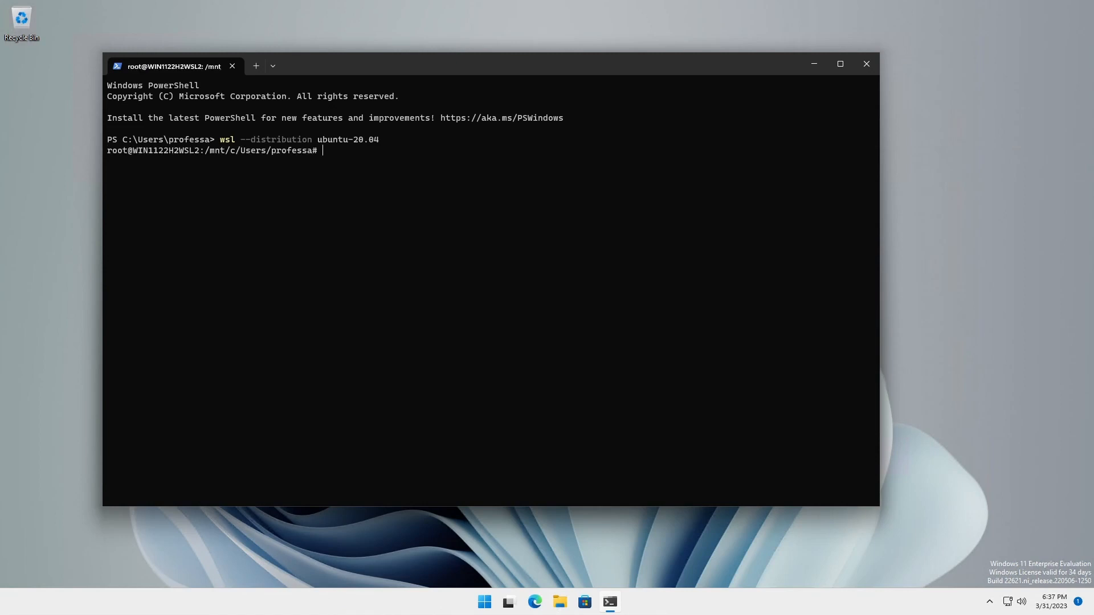
double_click(116, 151)
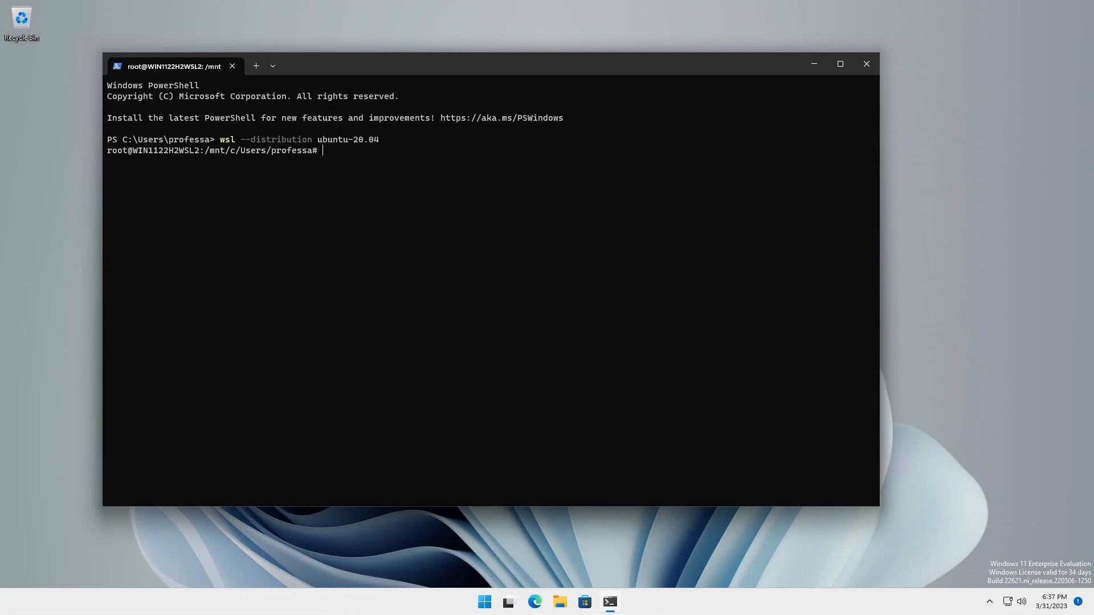
text(exit)
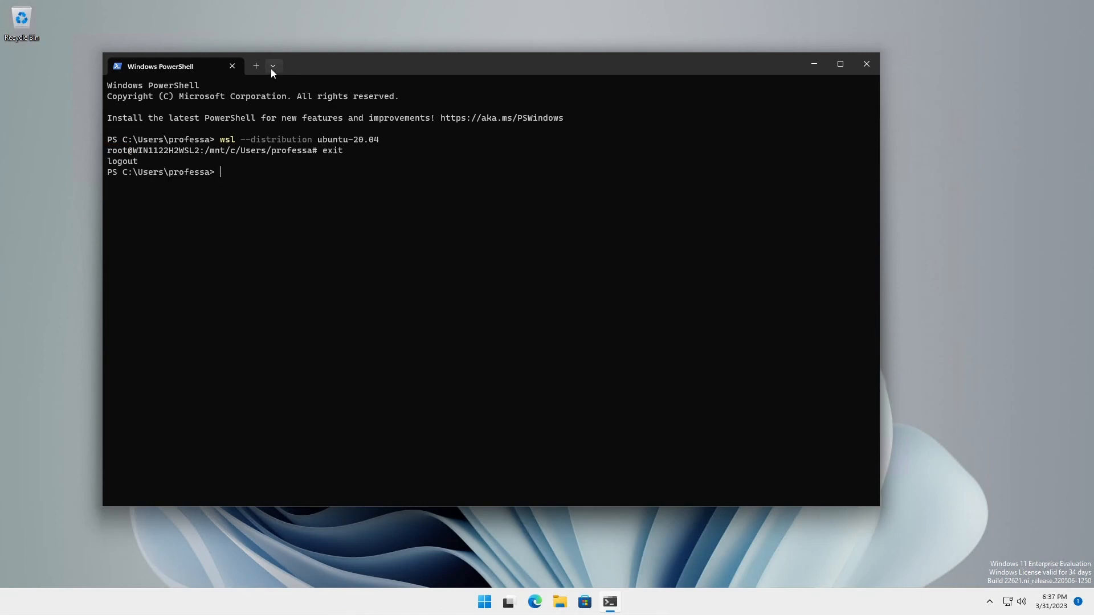
- Relaunch Ubuntu-20.04 as user wslprofessa using the suggested --user command, then exit
click(255, 65)
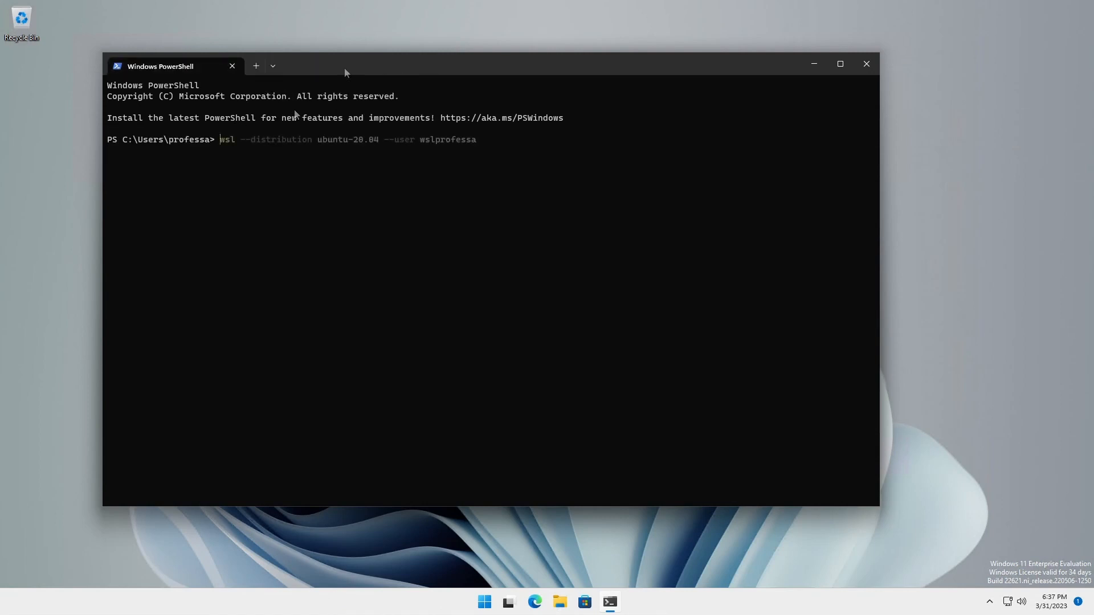
key(enter)
text(exit)
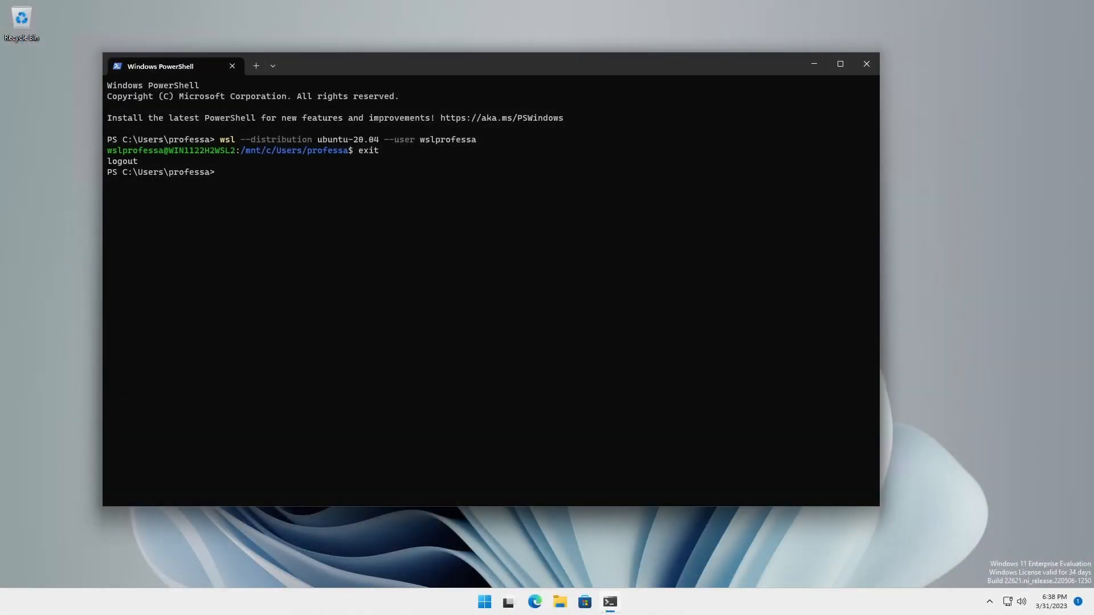
click(273, 65)
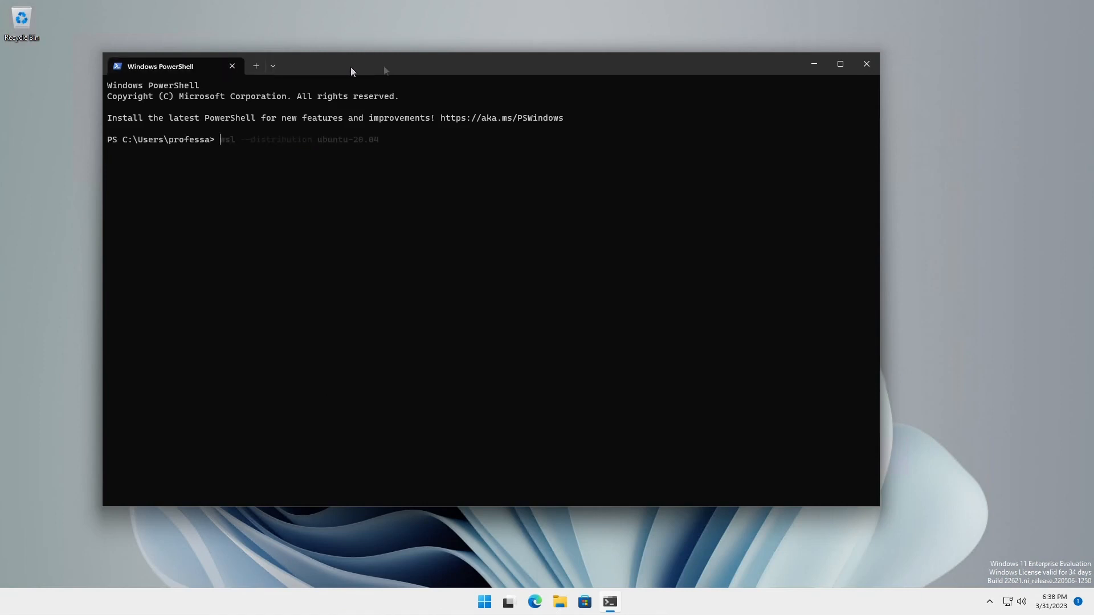
- Launch Ubuntu-20.04, set default user wslprofessa in /etc/wsl.conf via VS Code, and close it
text(wsl --distribution ubuntu-20.04)
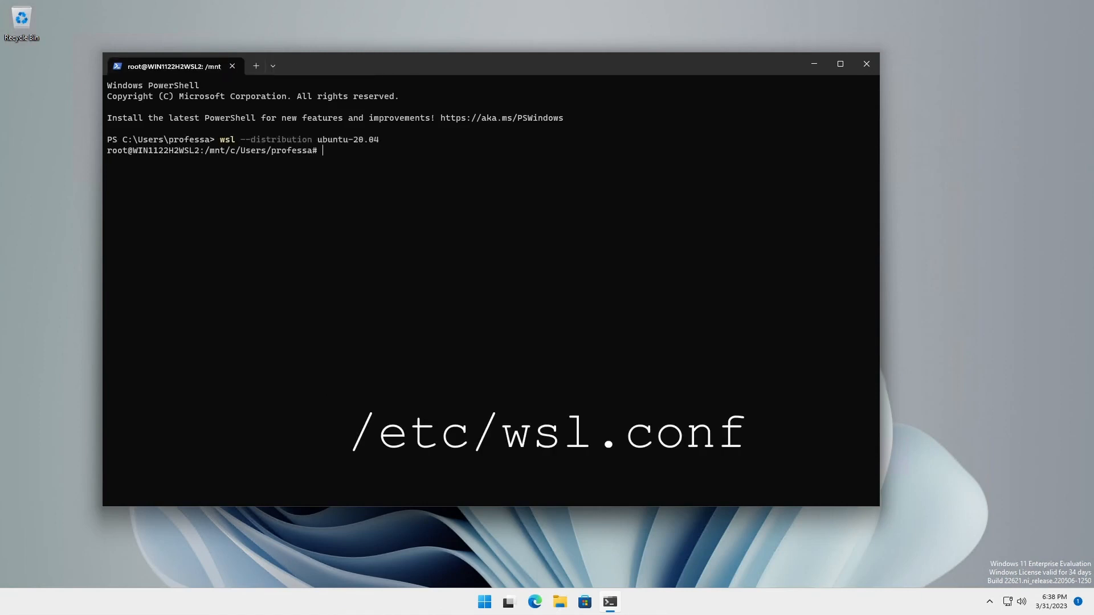
text(vi)
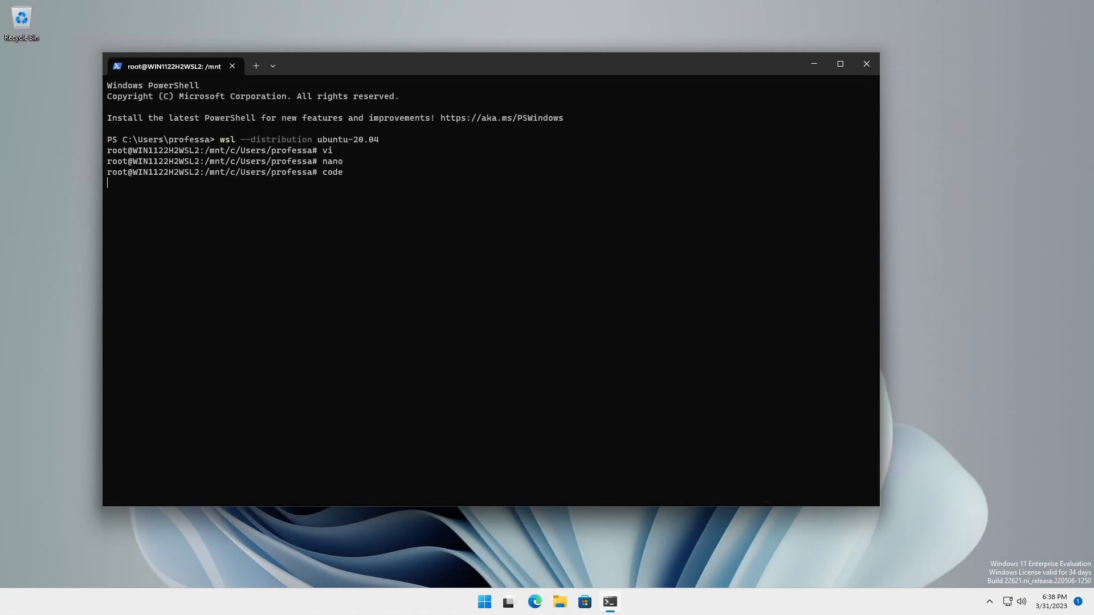
key(Enter)
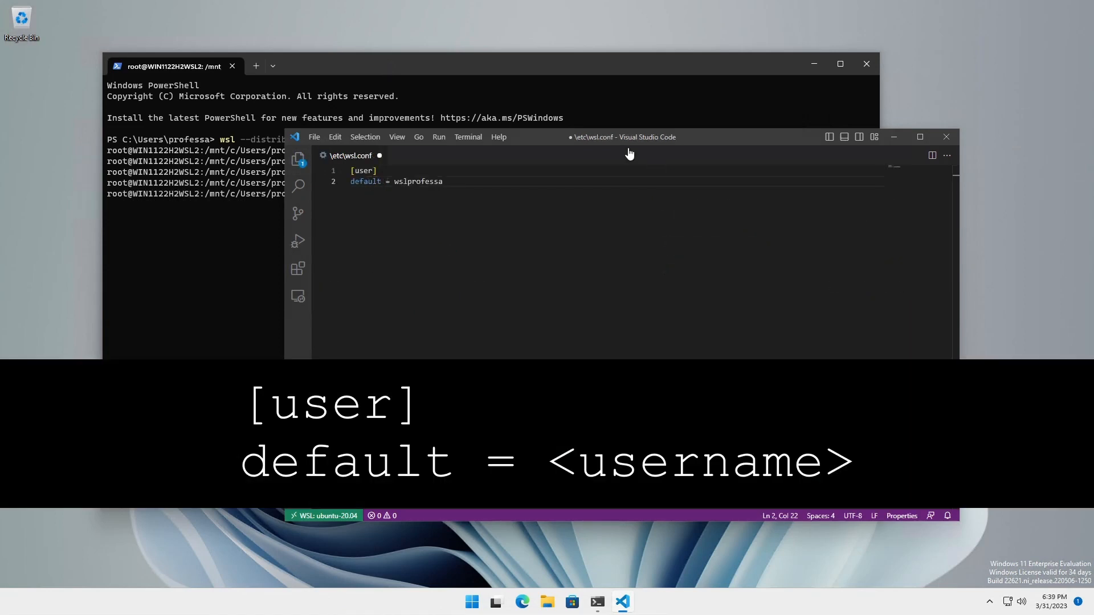
click(314, 137)
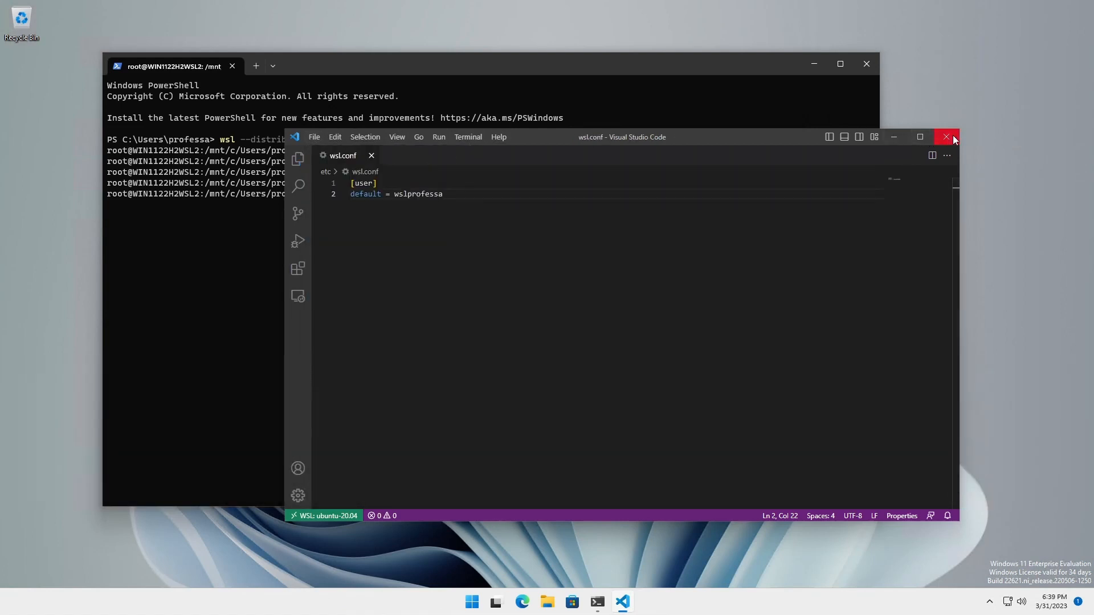
click(946, 137)
text(wsl --shutdown)
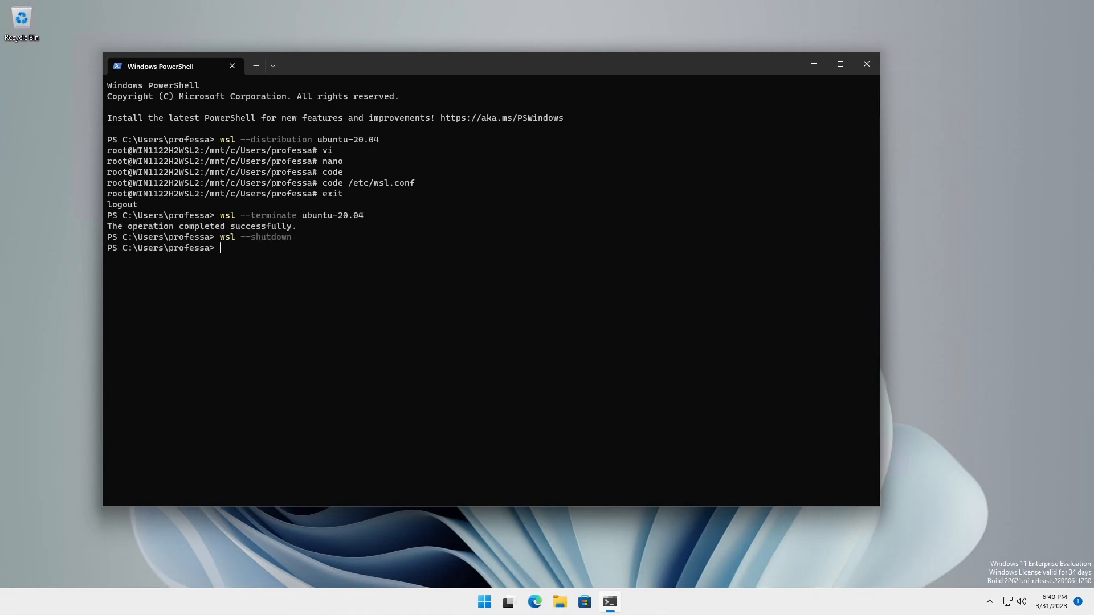
- Relaunch Ubuntu-20.04 so it now logs in as wslprofessa instead of root
text(wsl --distribution ubuntu-20.04)
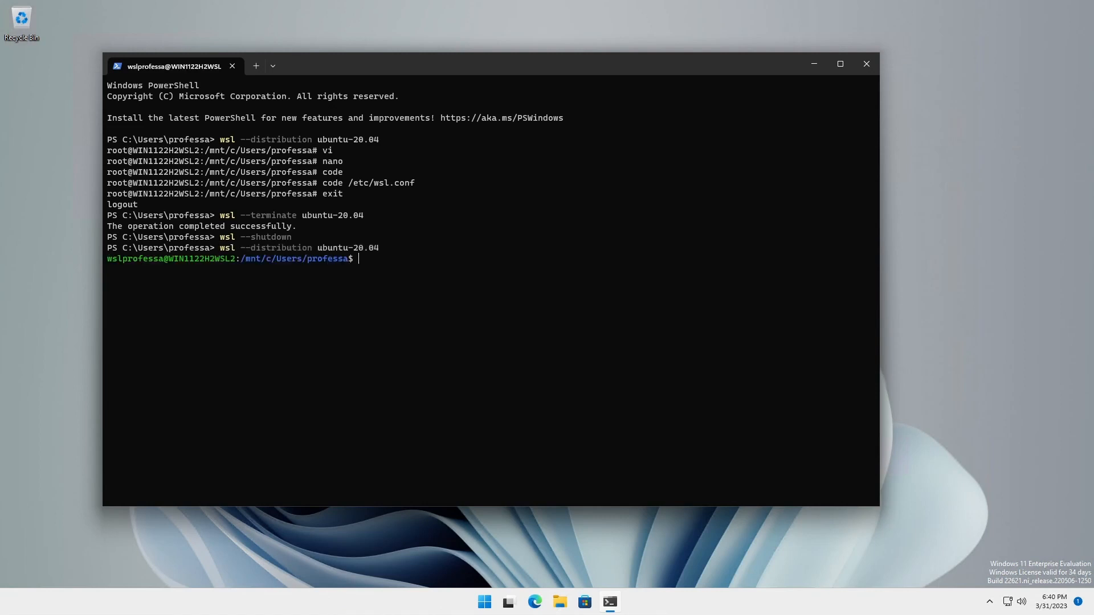
double_click(134, 259)
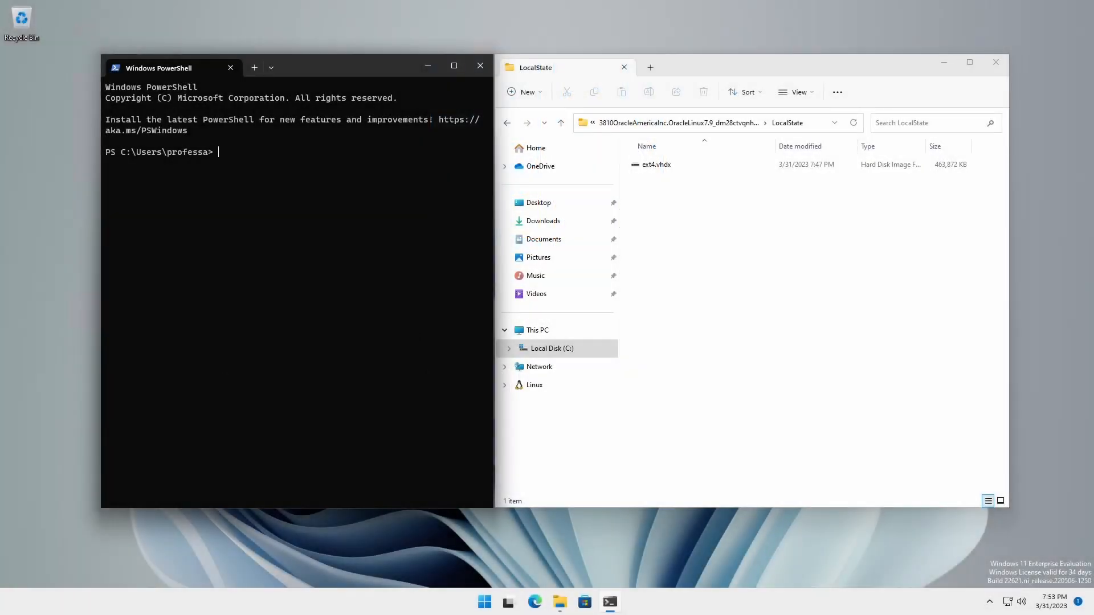
- List installed distributions and stage wsl --unregister OracleLinux_7_9, pointing at its ext4.vhdx
text(wsl --list)
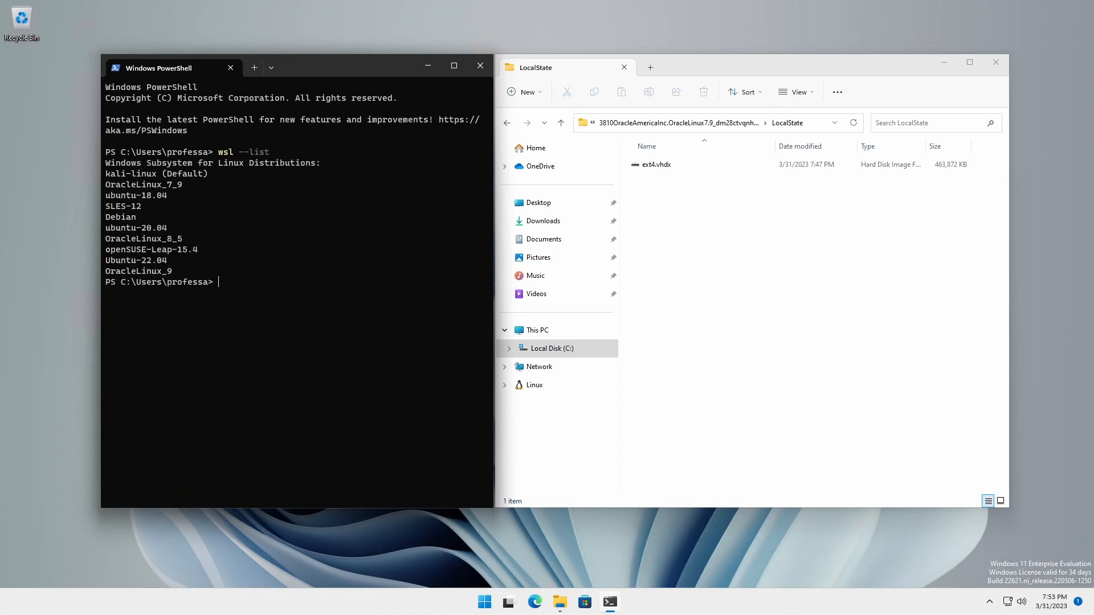
text(wsl --unregister oraclelinux_7)
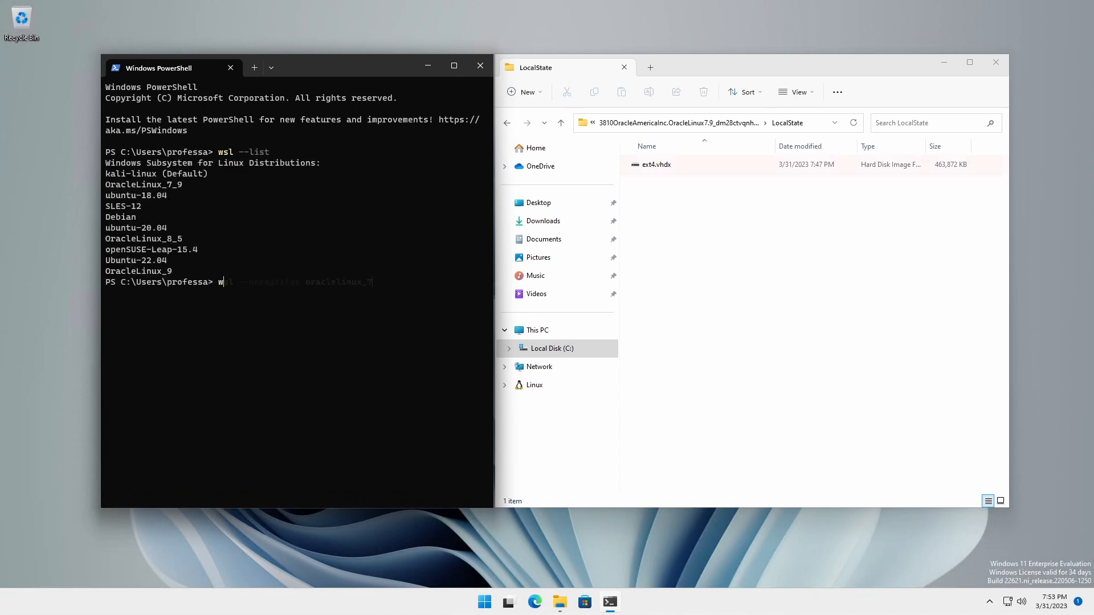
click(656, 164)
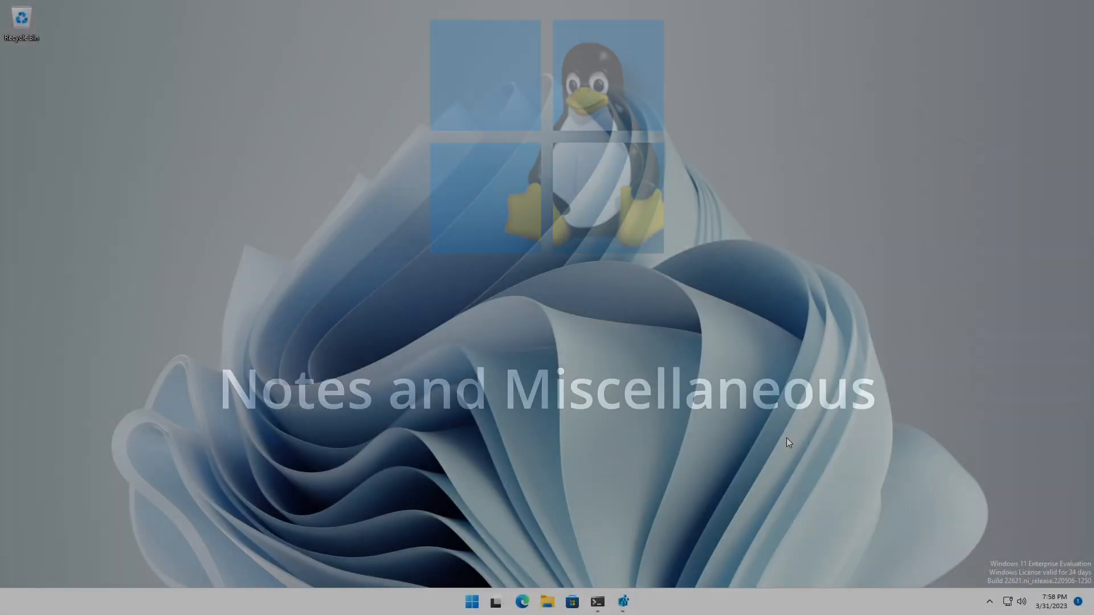
- Select Ubuntu-22.04's Lxss subkey in Registry Editor to show its BasePath and VHDX name
click(623, 602)
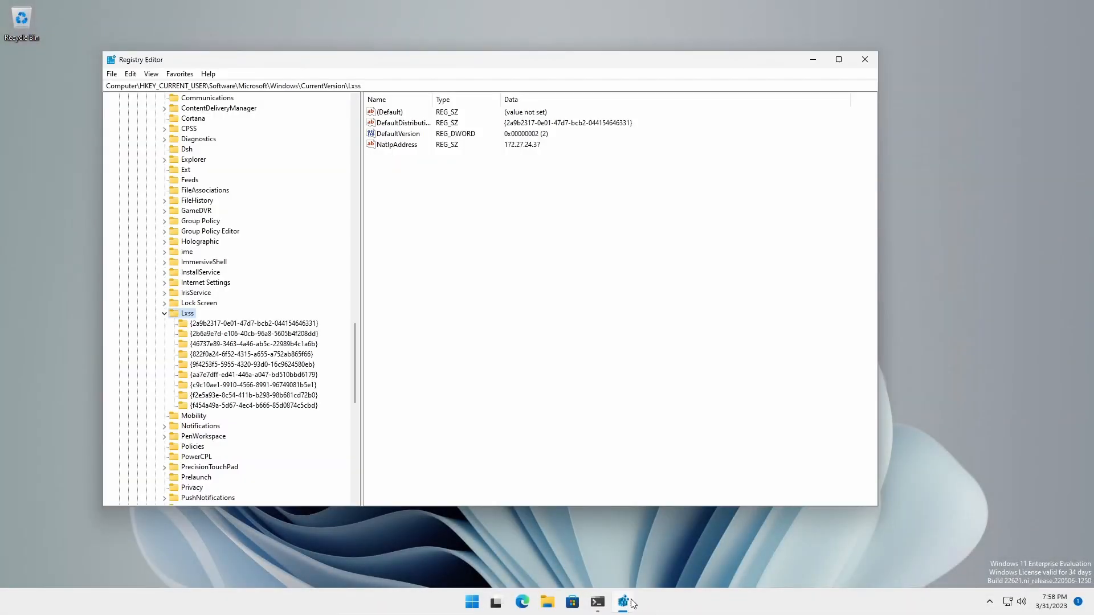
mouse_move(744, 436)
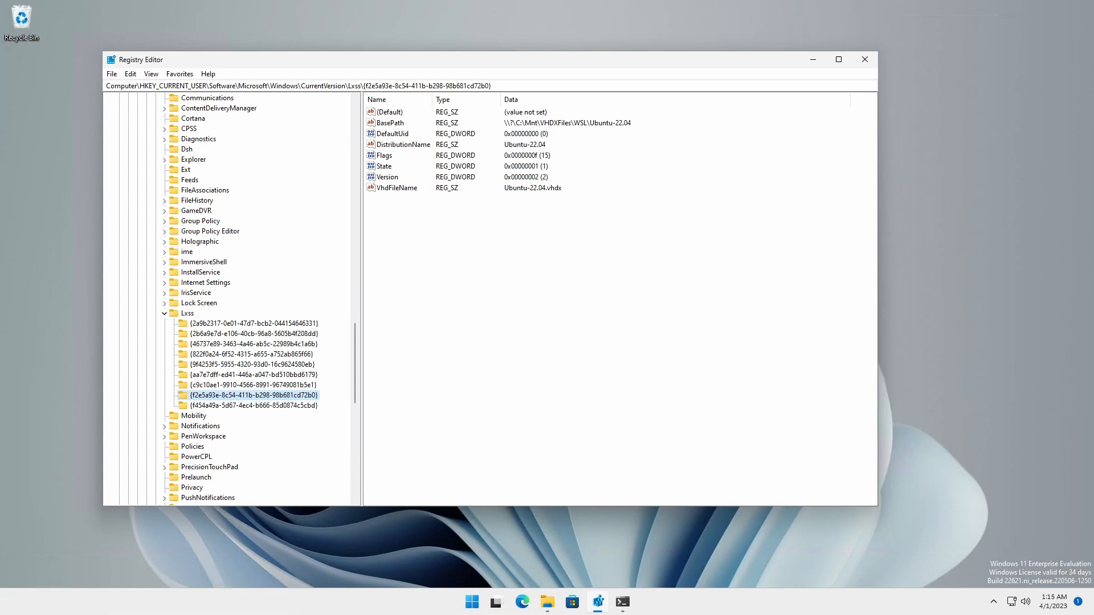
click(391, 111)
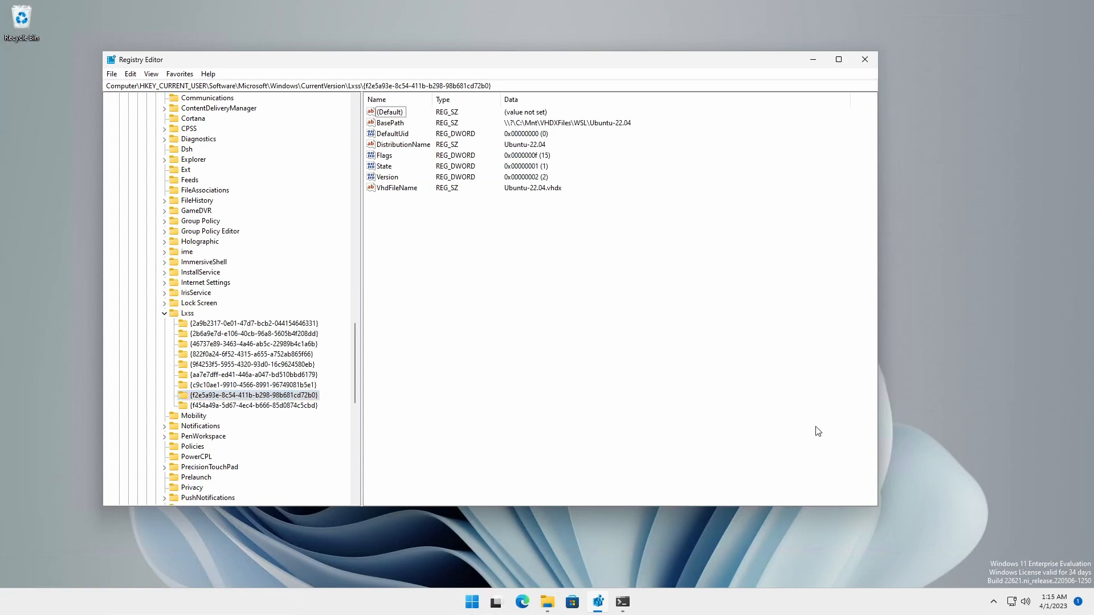
click(396, 188)
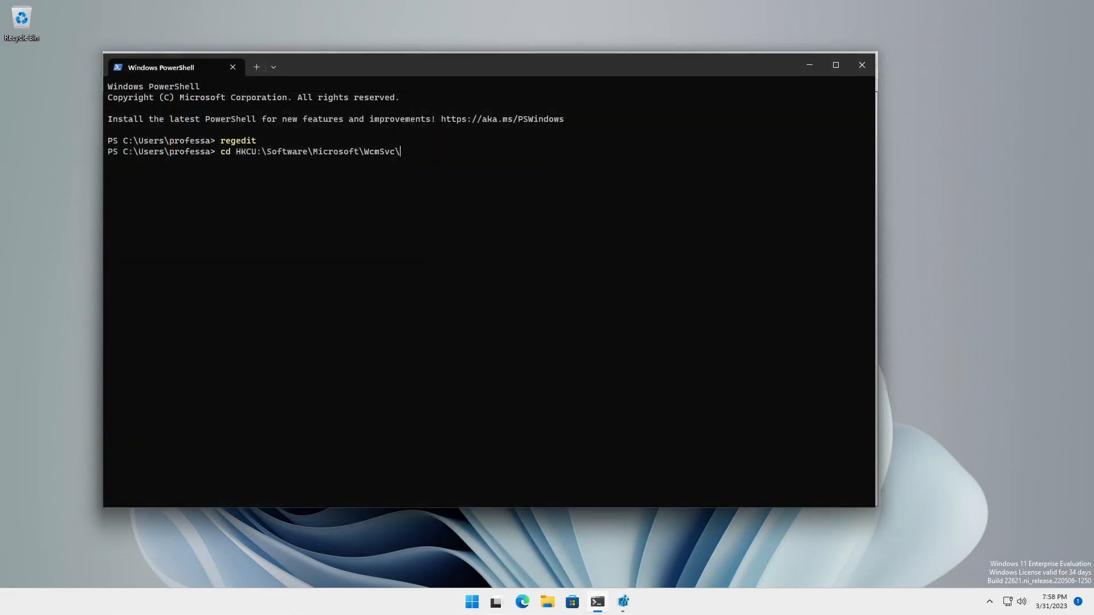
- Move into the HKCU Lxss registry key and list every distribution entry with Get-ChildItem
text(Windows\CurrentVersion\Lxss\)
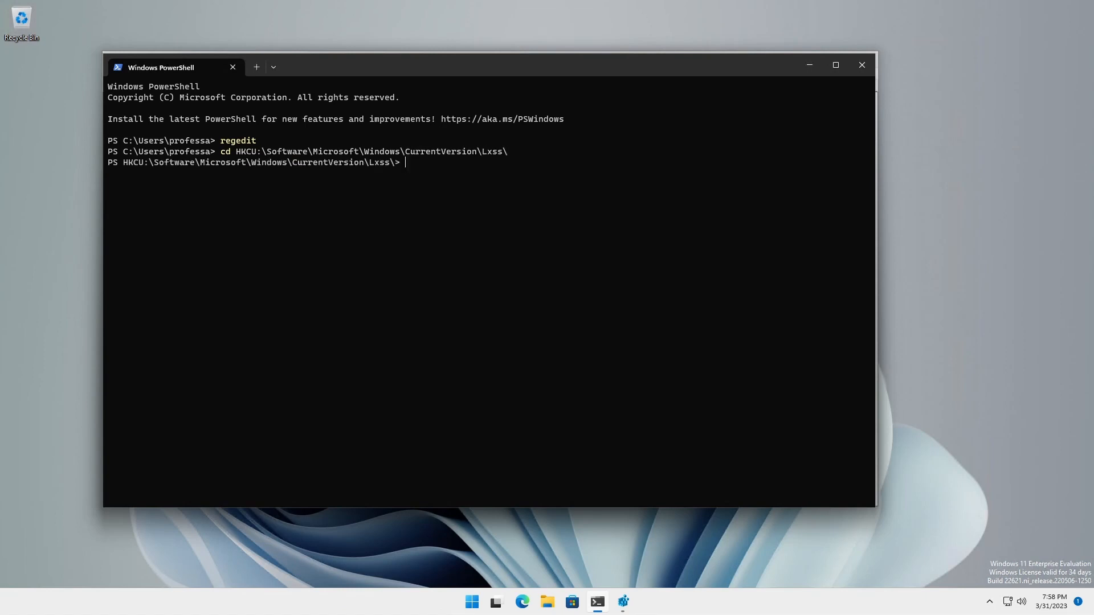
text(get-childi)
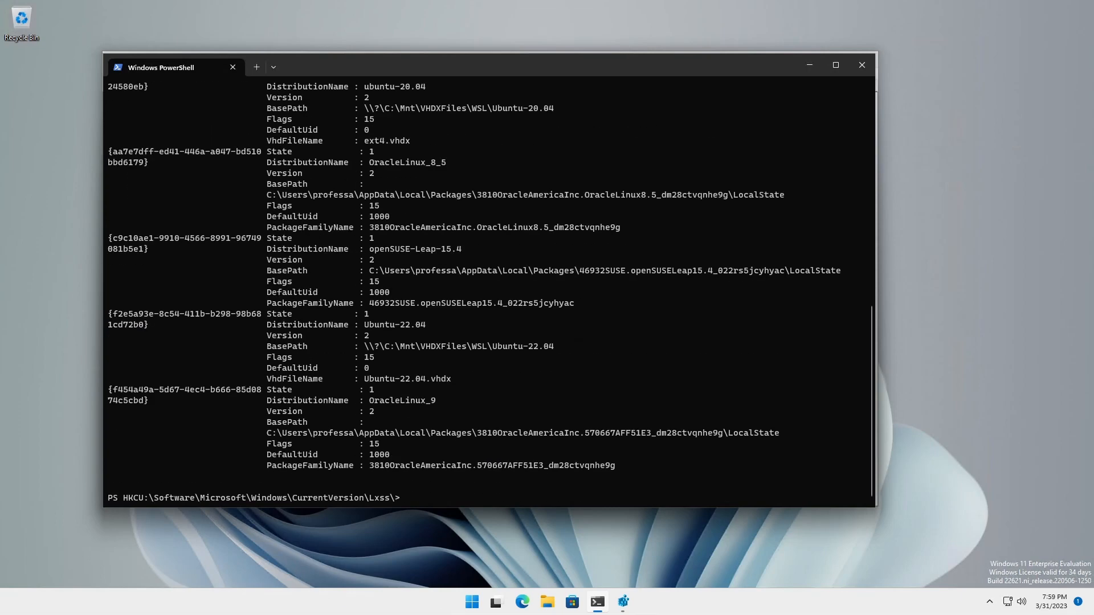
click(521, 602)
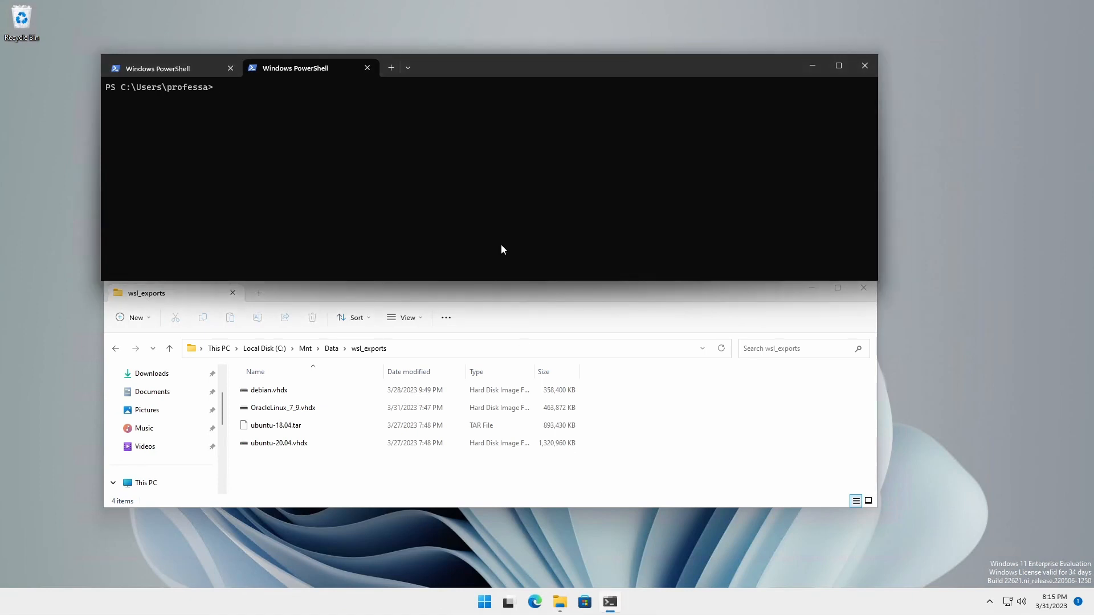
- Export OracleLinux_7_9 to a tar under C:\Mnt\Data\wsl_exports and clear the screen
text(wsl --export oraclelinux_7_9 C:\Mnt\Data\wsl_exports\oracleLinux\oracleLinux79.tar)
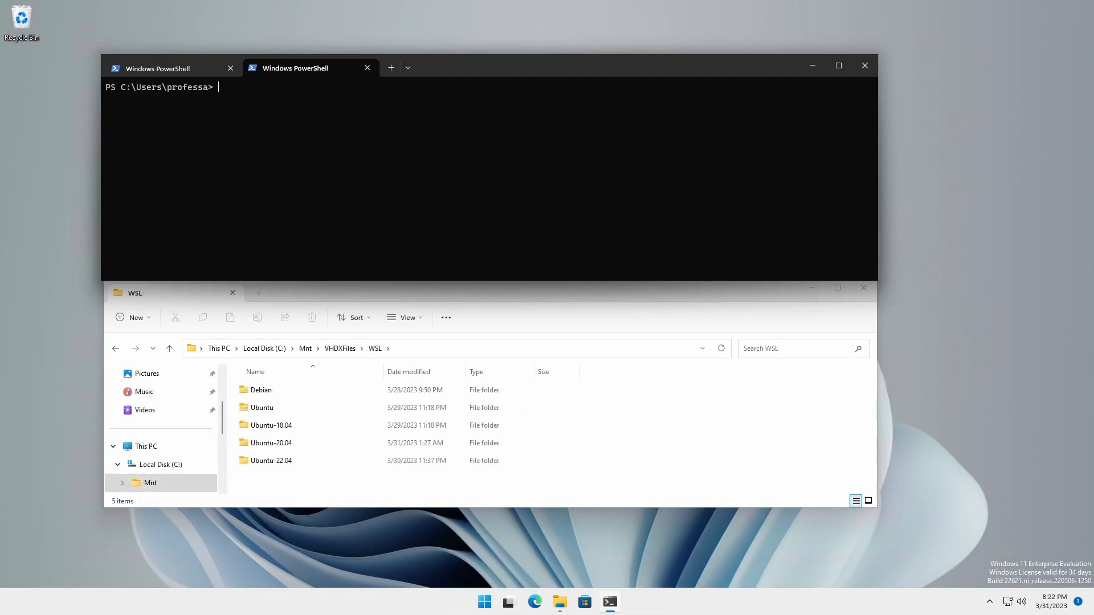
text(cls)
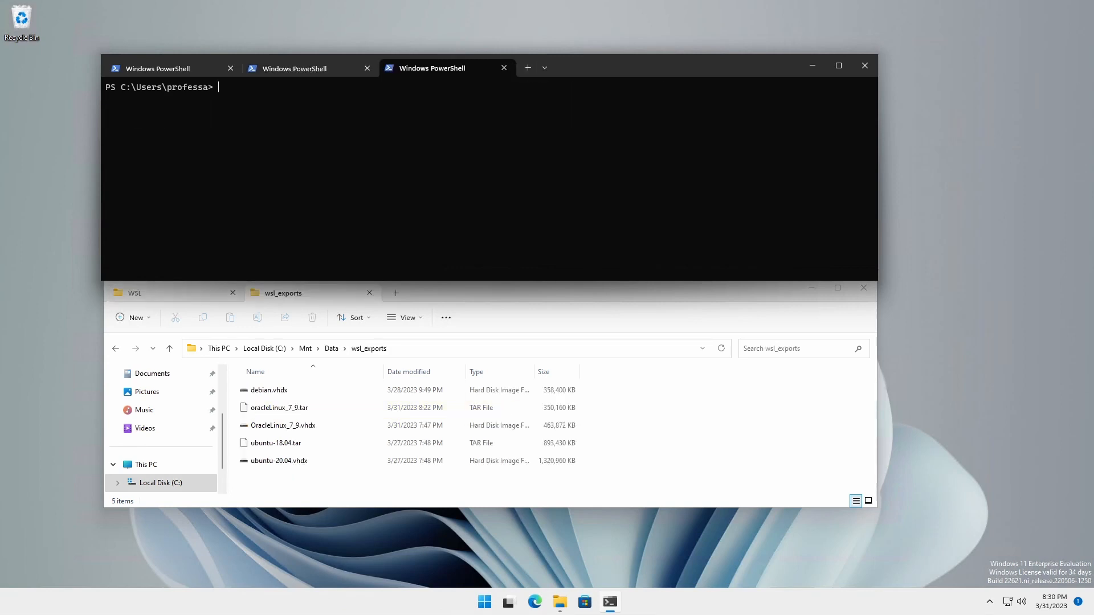
- Export Debian to debian.tar and import it as Debian_v2 after the name 'Debian' is rejected
text(wsl --list)
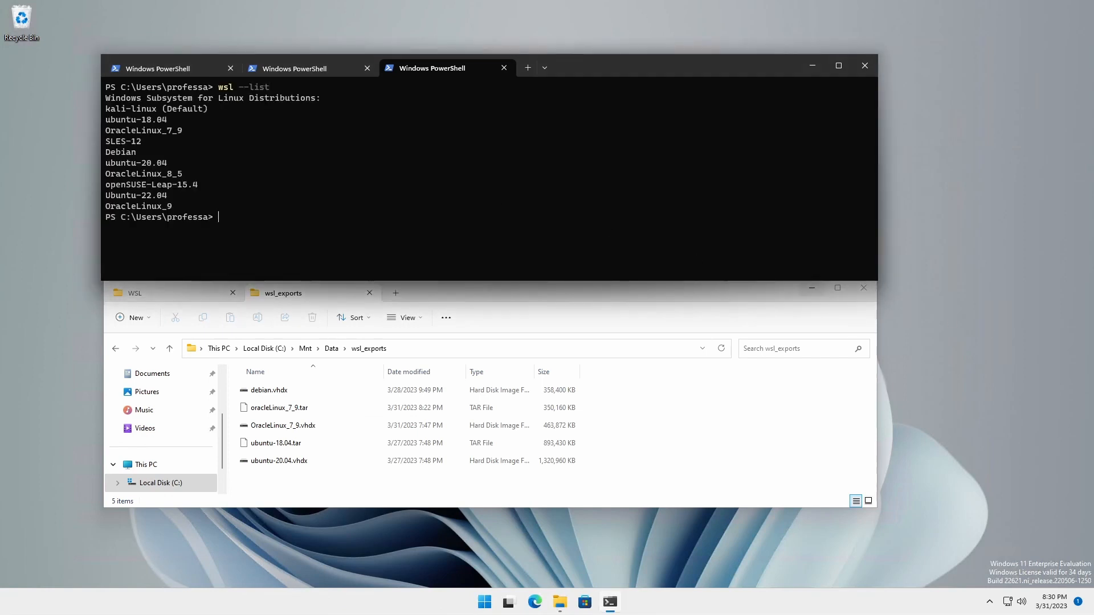
text(wsl --export Debian C:\Mnt\Data\wsl_exports\debian.tar)
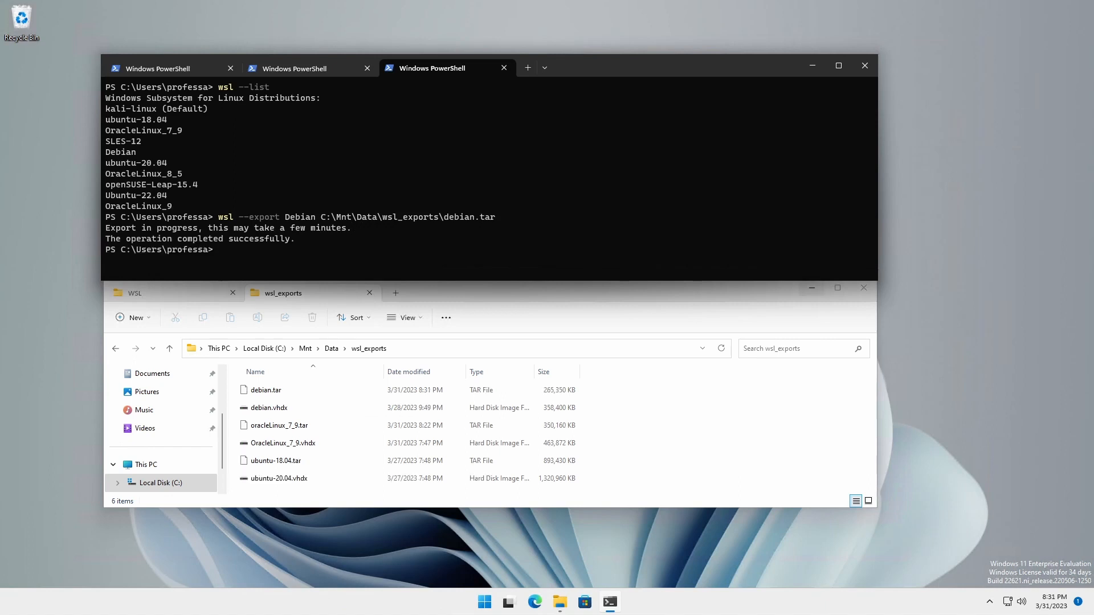
text(wsl --import Debian C:\Mnt\VHDXFiles\WSL\Debian_v2 C:\Mnt\Data\wsl_exports\debian.tar)
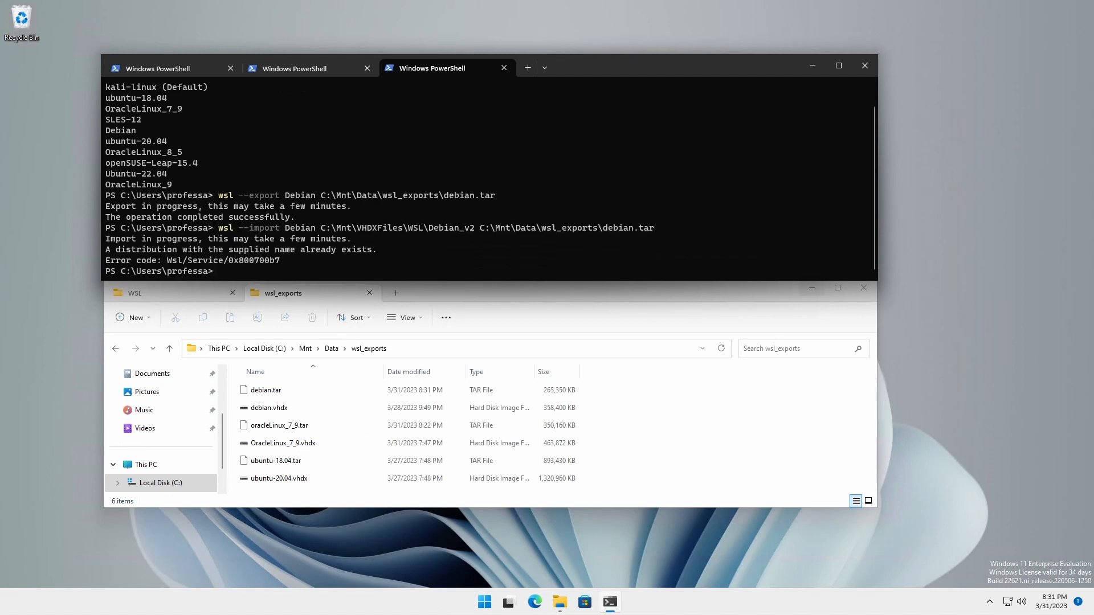
text(wsl --import Debian_v2 C:\Mnt\VHDXFiles\WSL\Debian_v2 C:\Mnt\Data\wsl_exports\debian.tar)
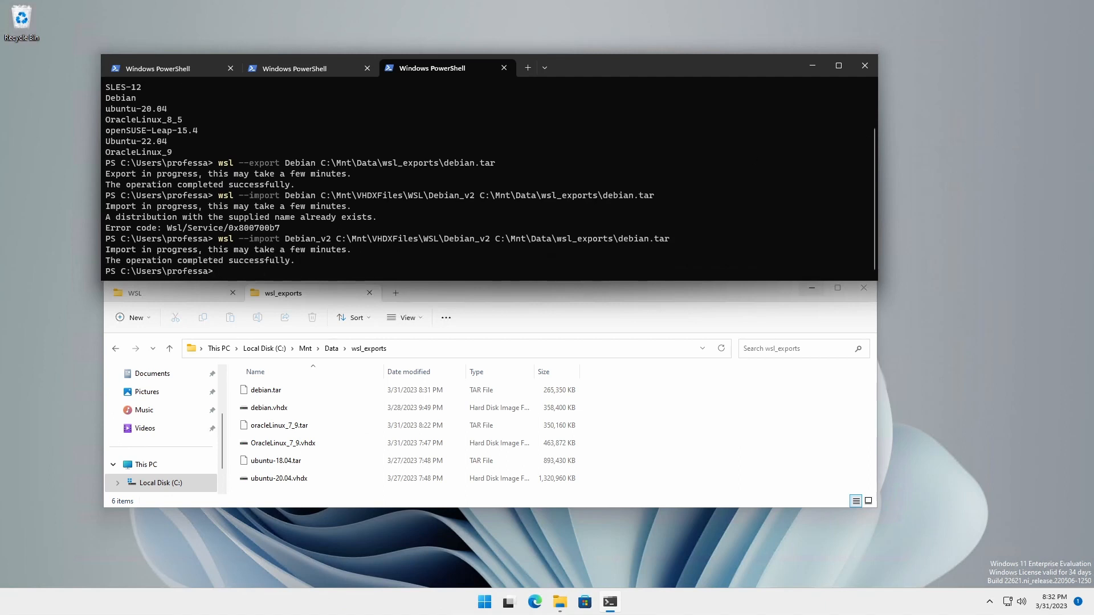
text(wsl --lis)
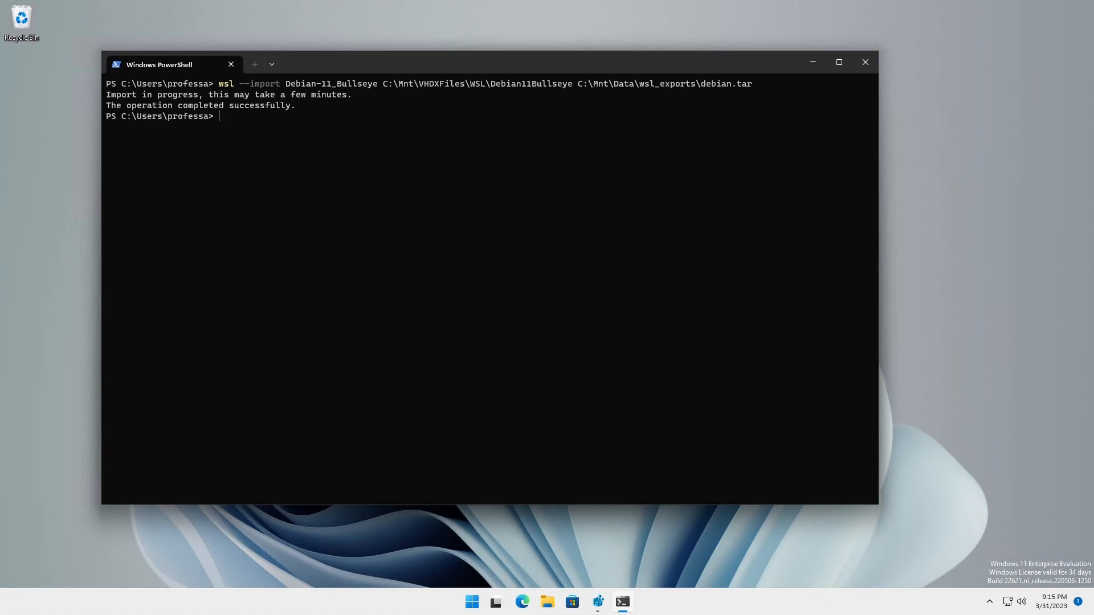
- Import Debian_11 in place from debian11.vhdx and list the distributions
text(wsl --import-in-place Debian_11 C:\Mnt\VHDXFiles\WSL\Deb11\debian11.vhdx)
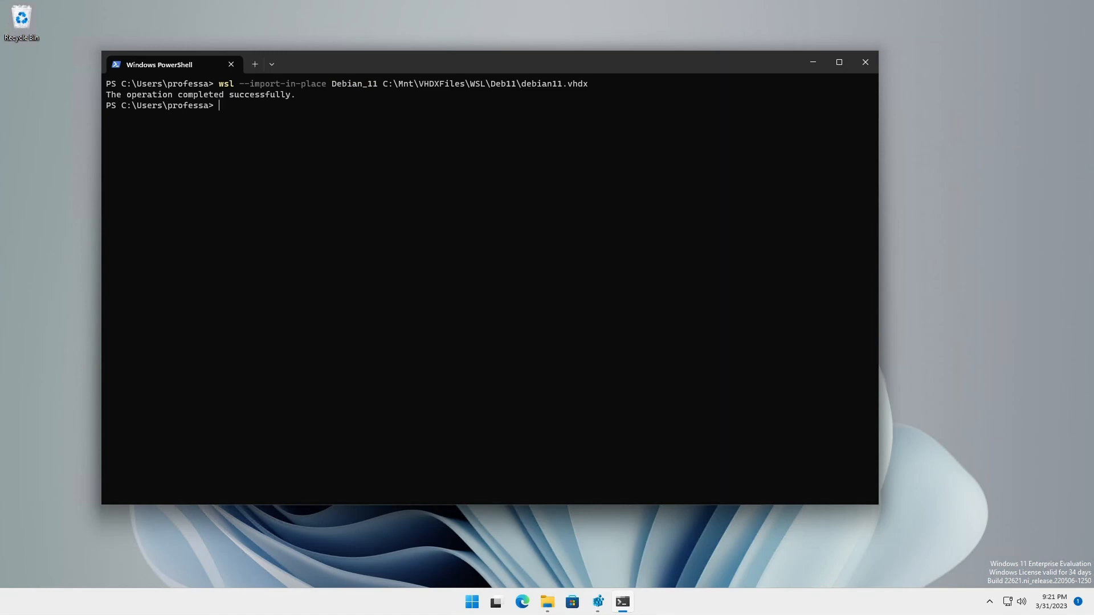
text(wsl --list)
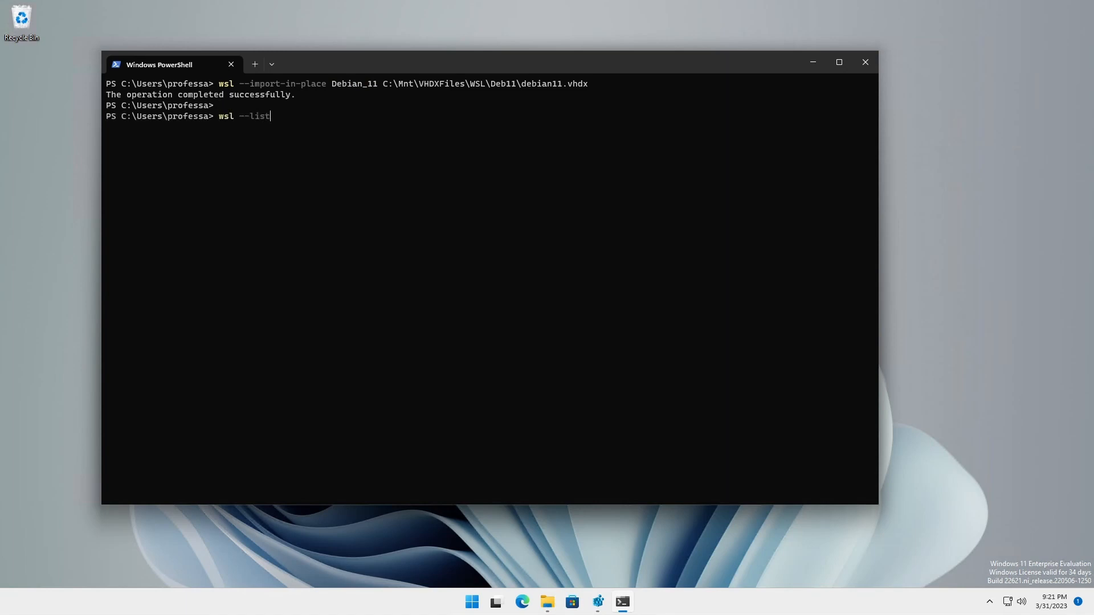